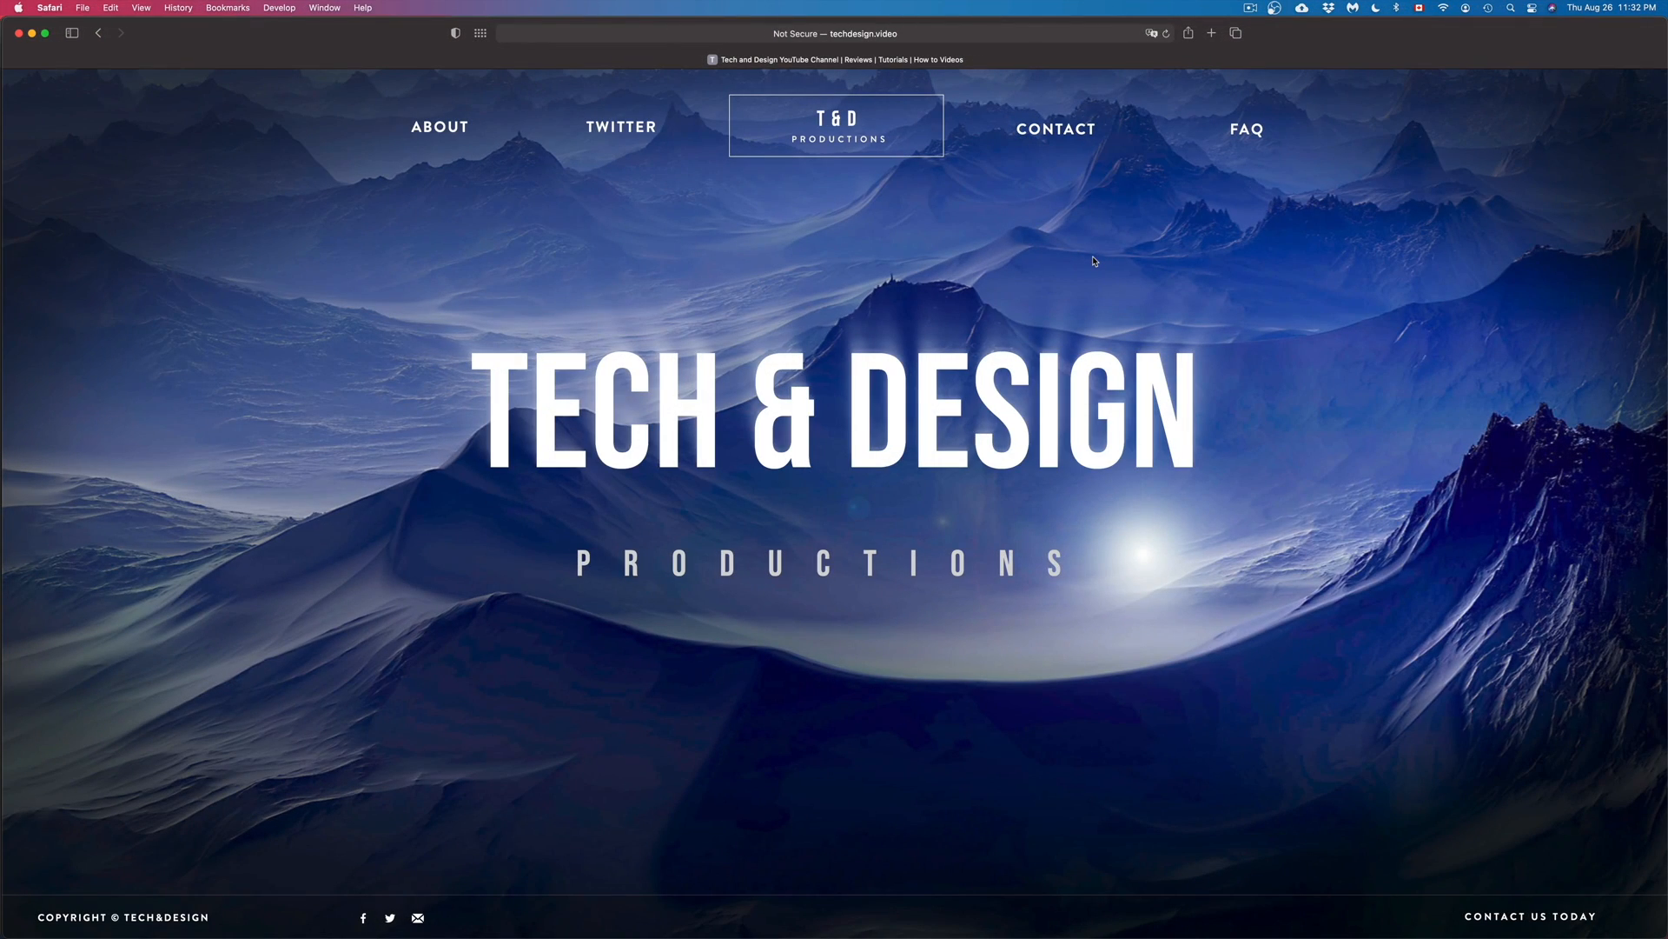
mouse_move(1204, 380)
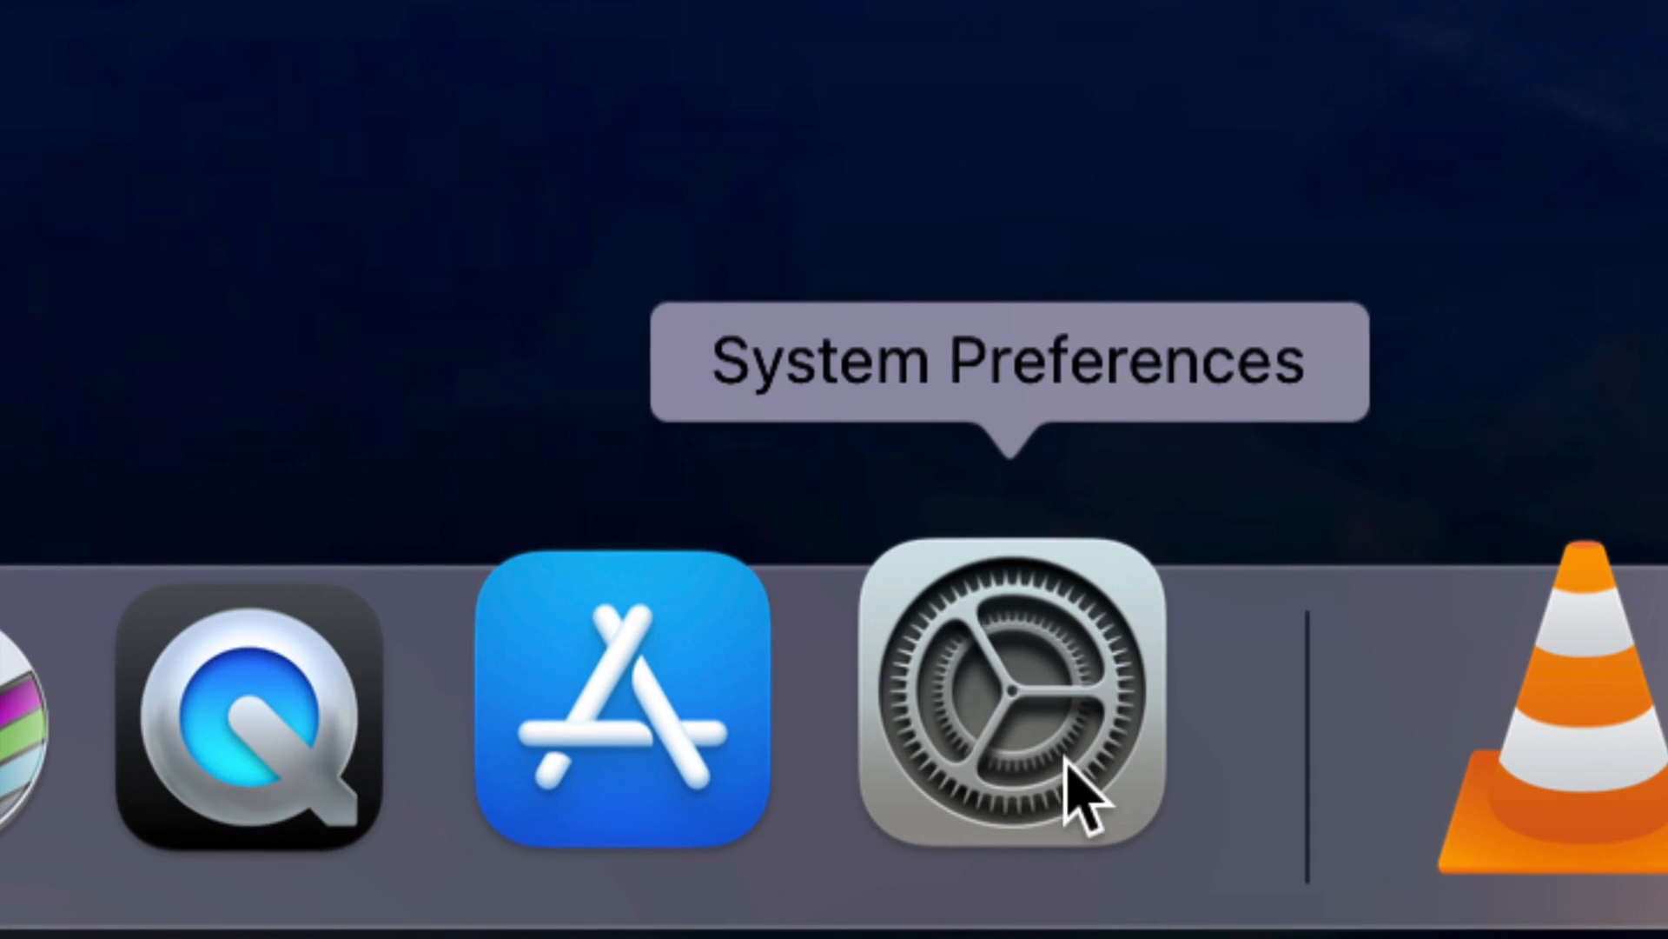
Step: Launch System Preferences from the Dock to show all settings panes
left_click(1015, 713)
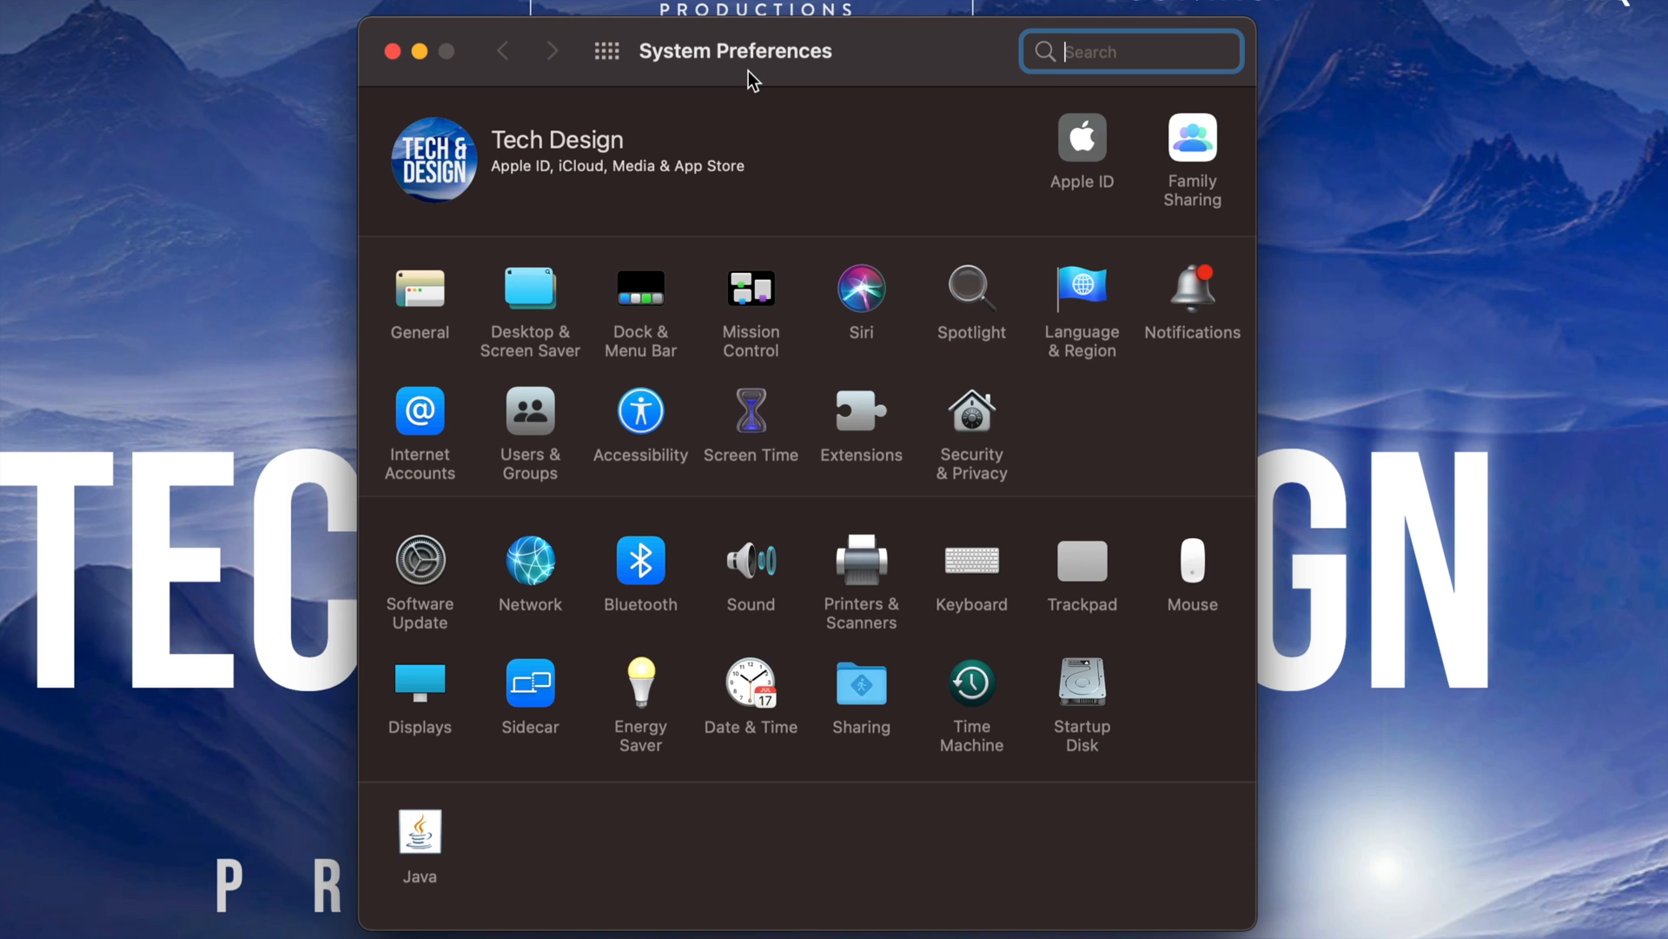
mouse_move(474, 289)
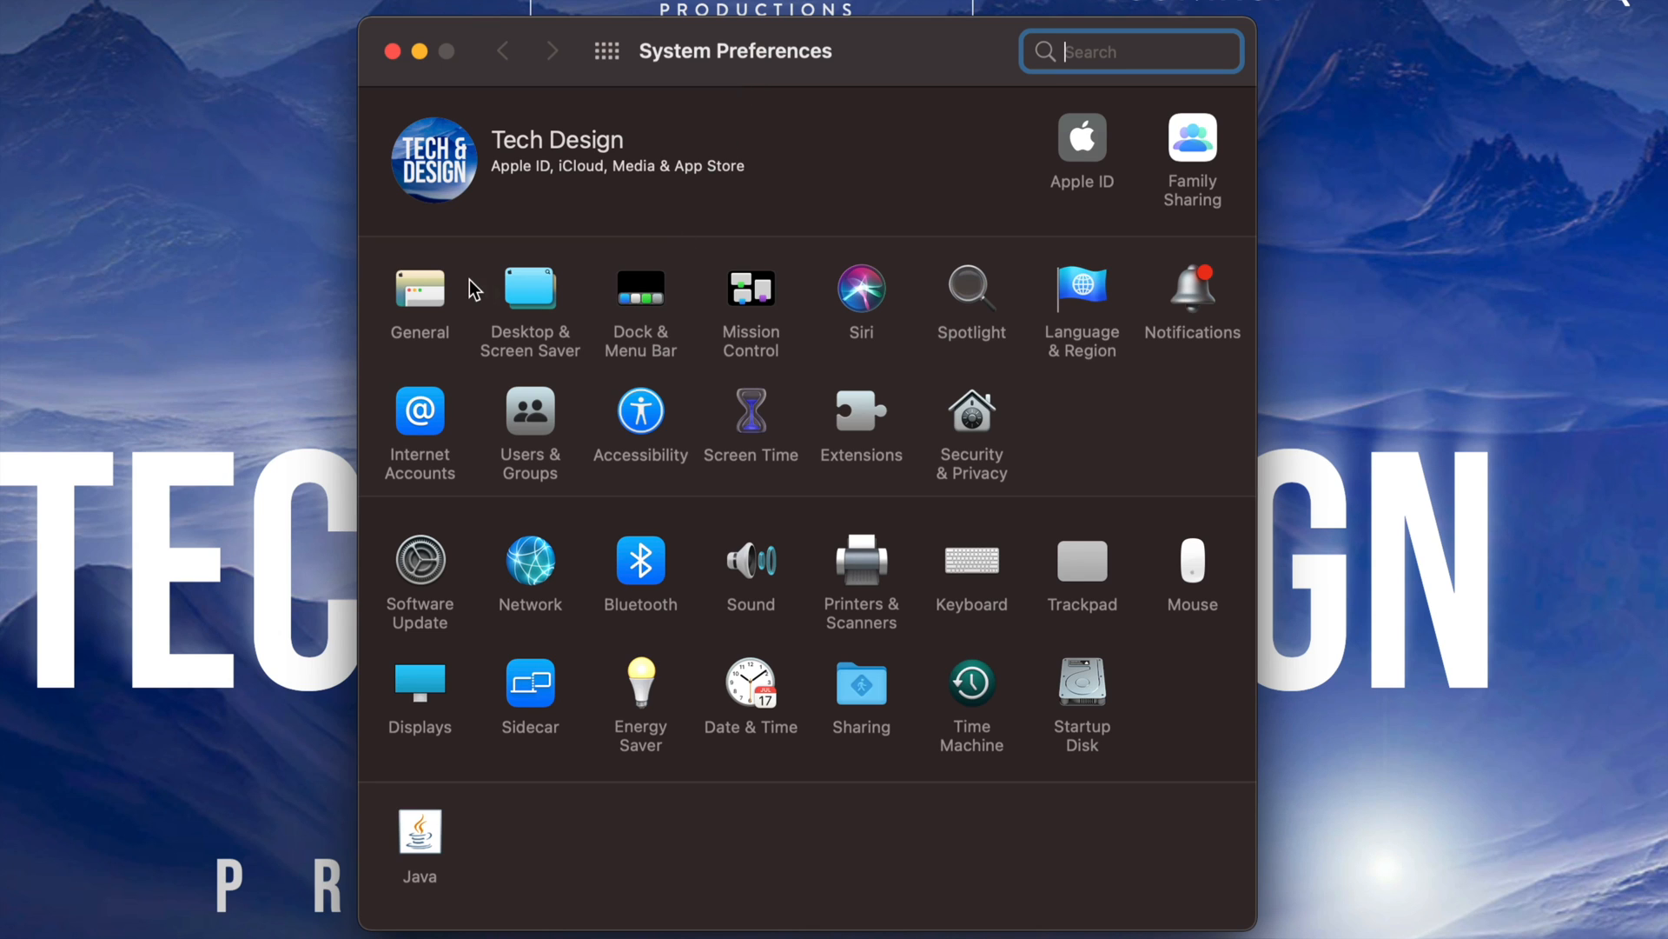
mouse_move(413, 300)
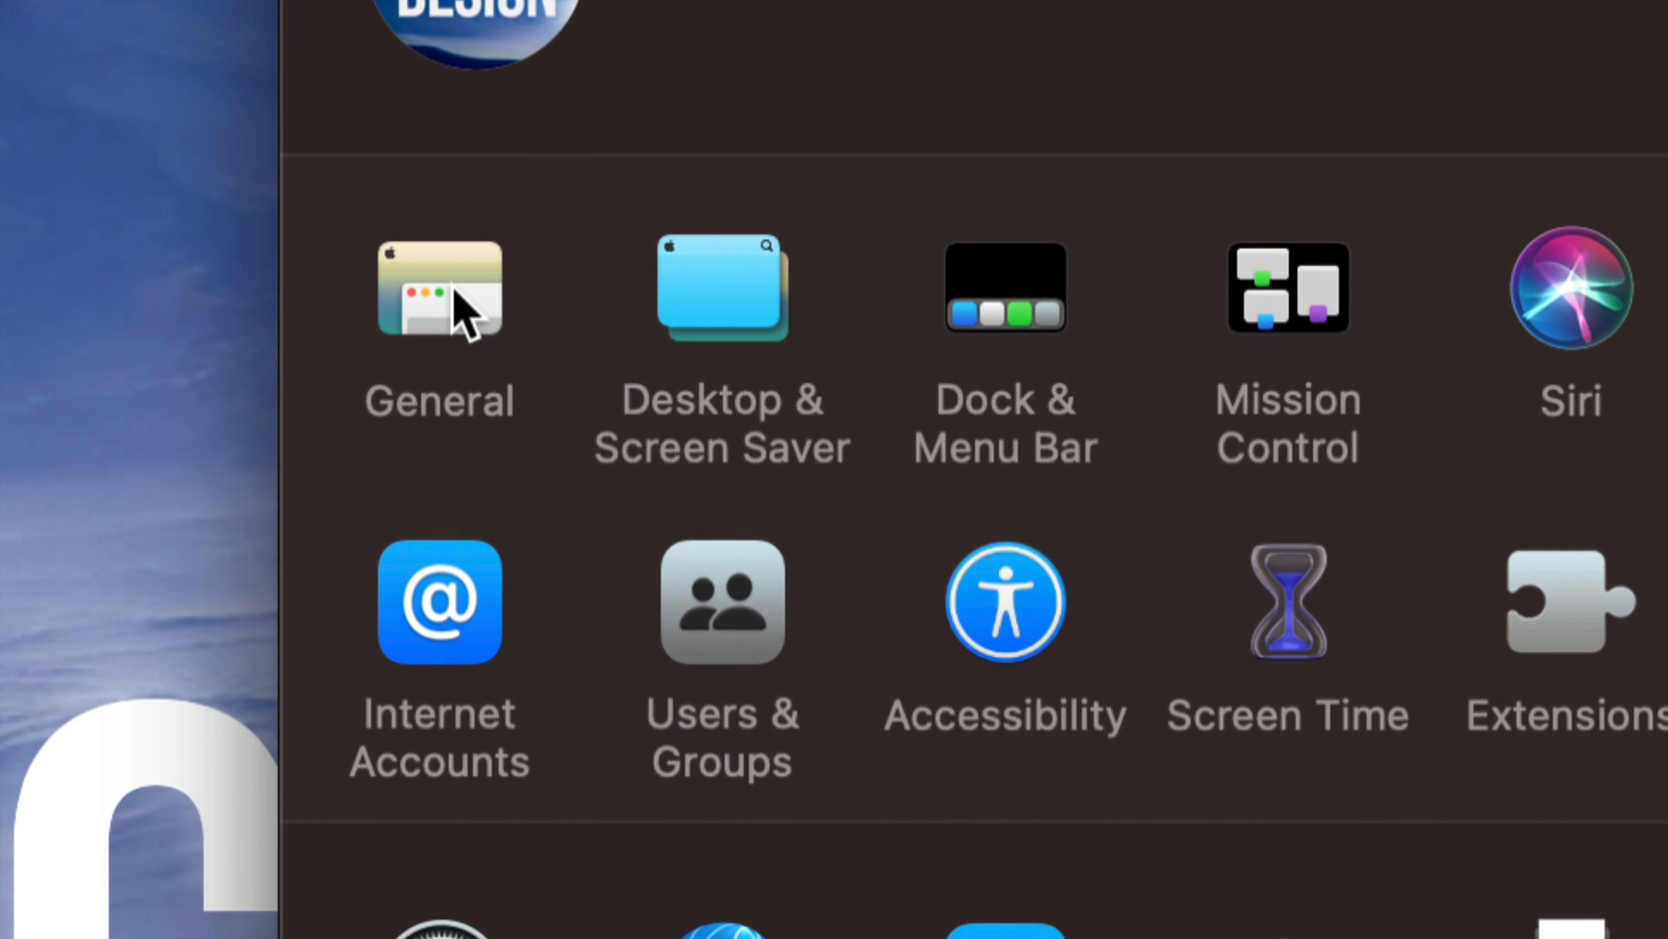
left_click(440, 289)
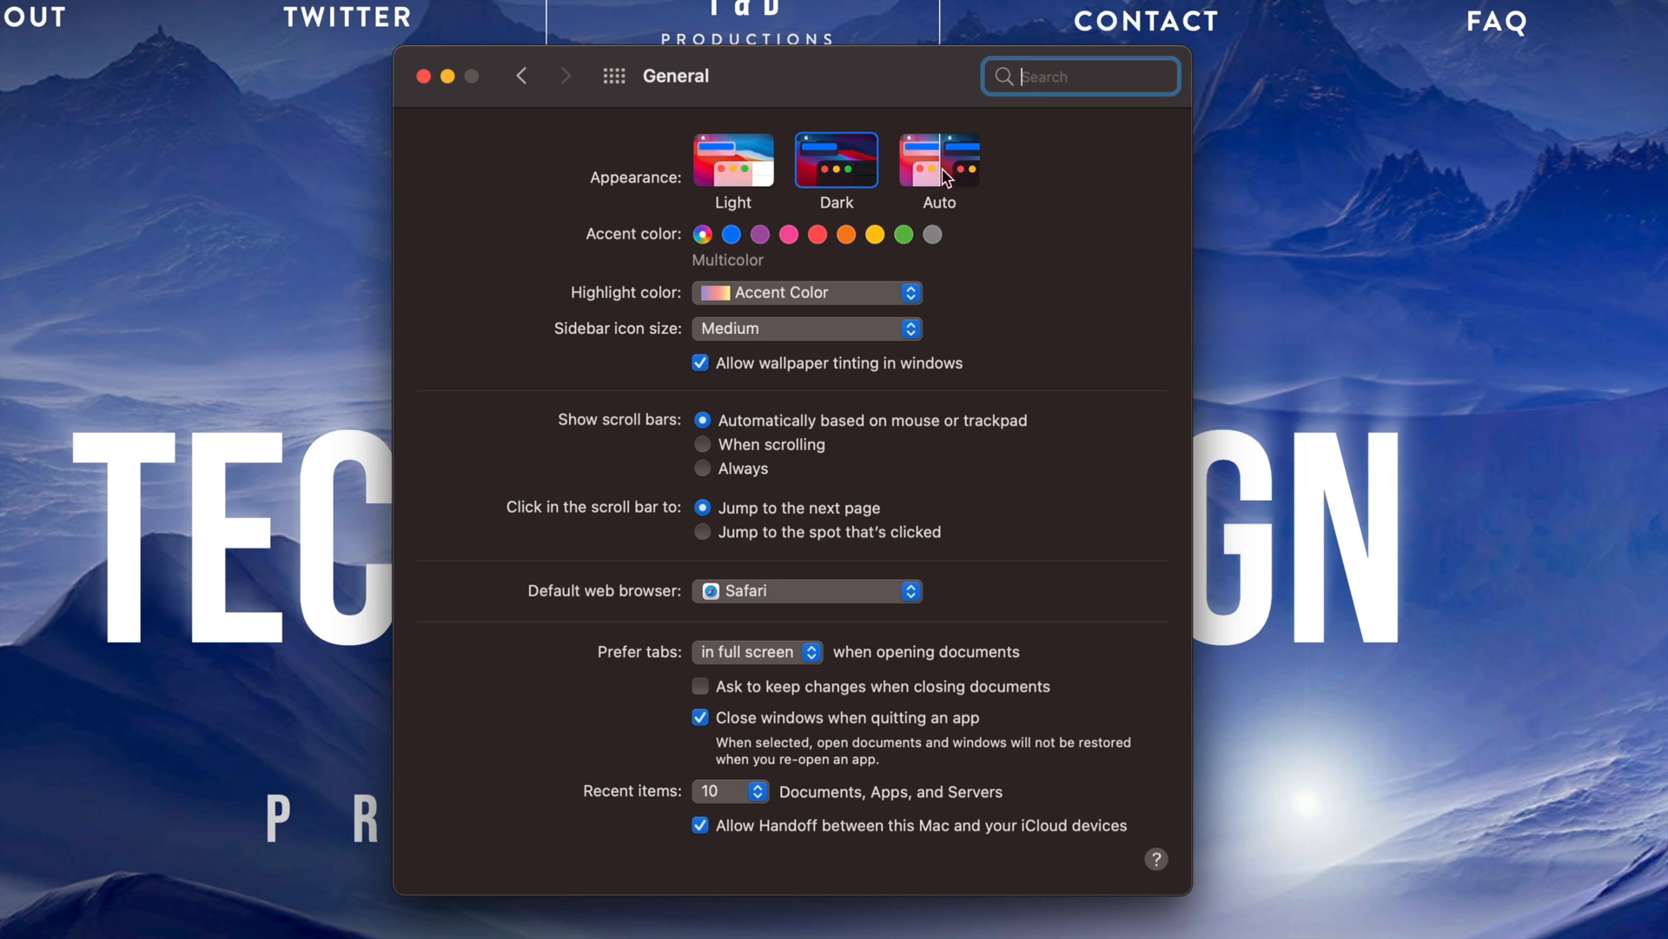
mouse_move(688, 184)
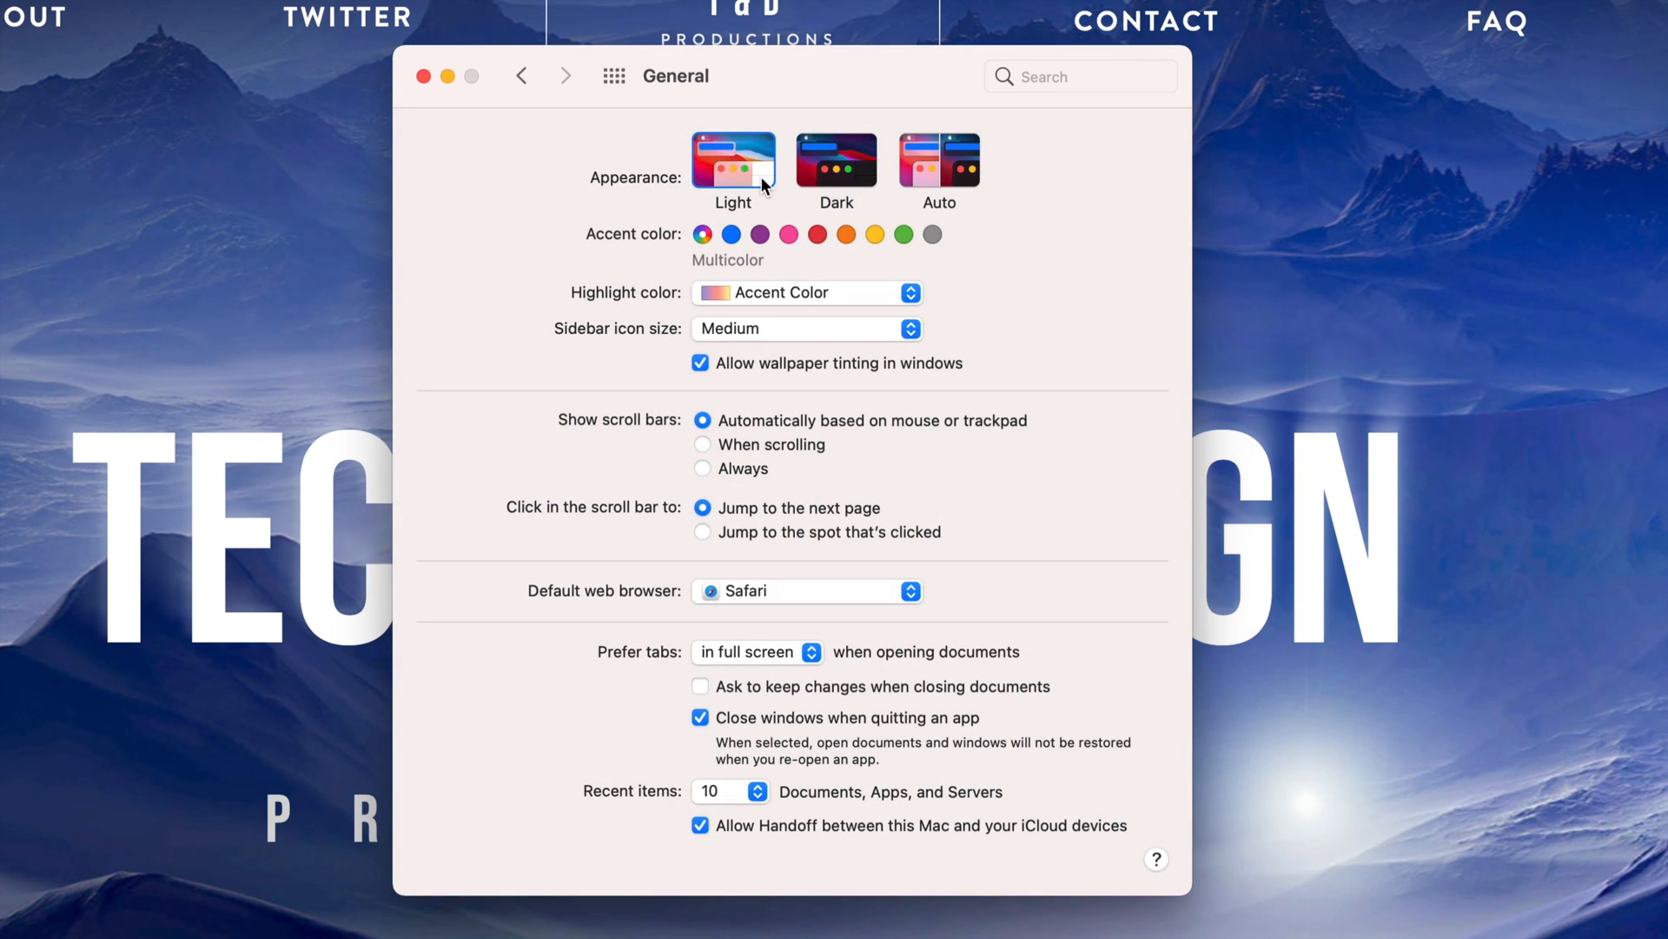
left_click(836, 160)
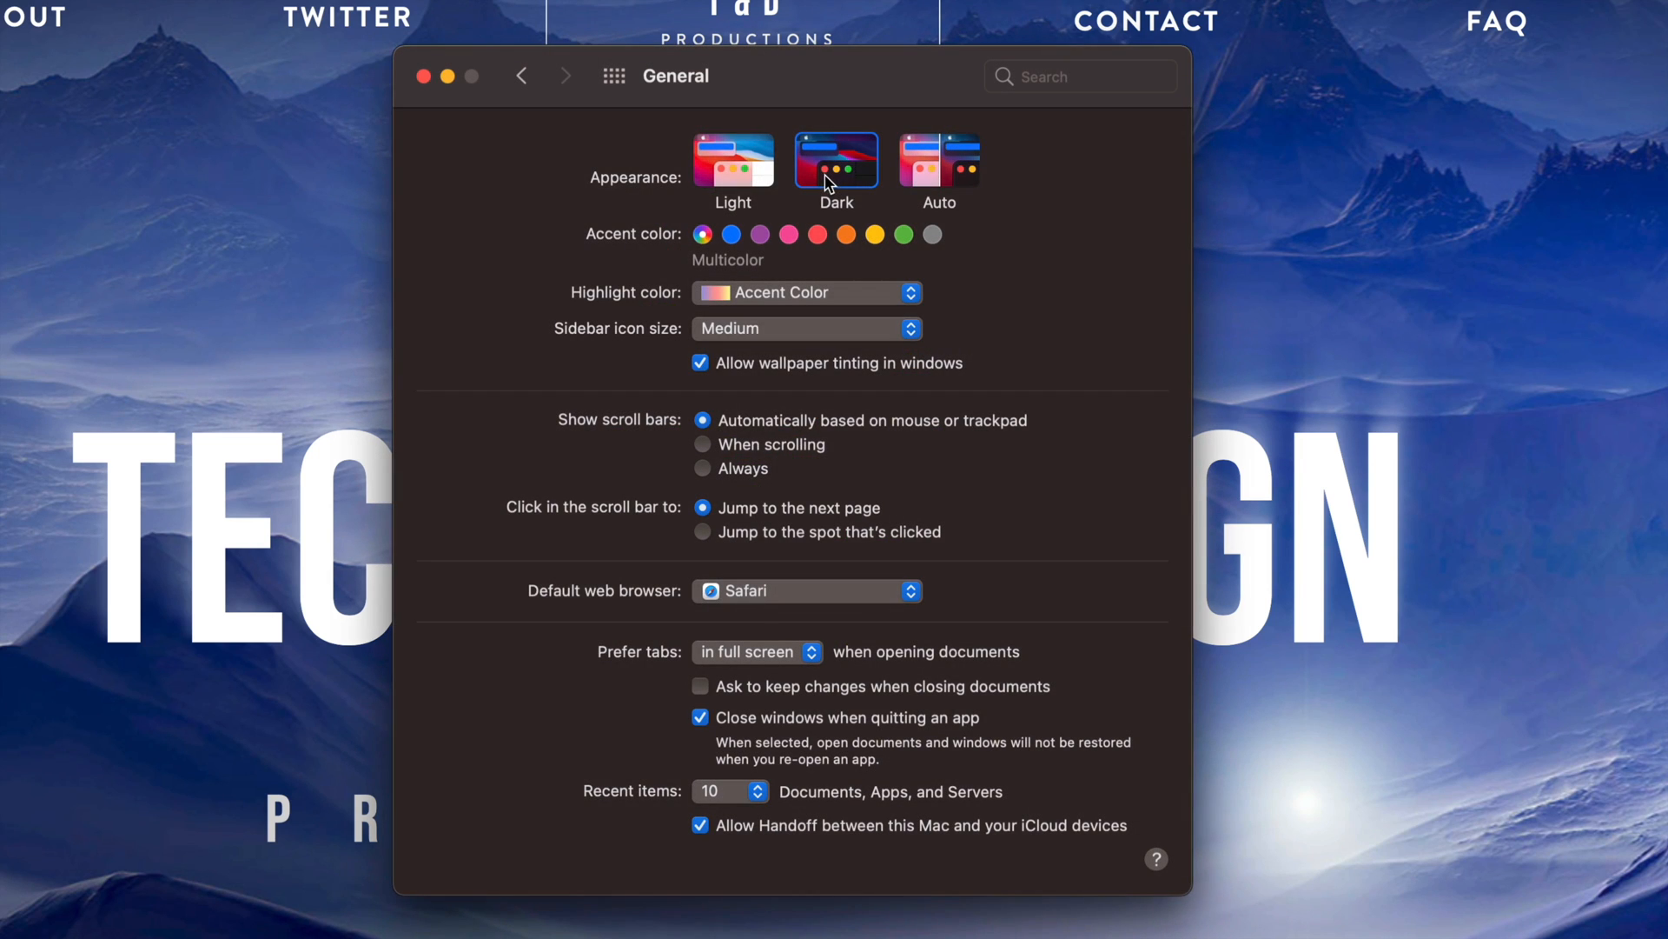
left_click(939, 162)
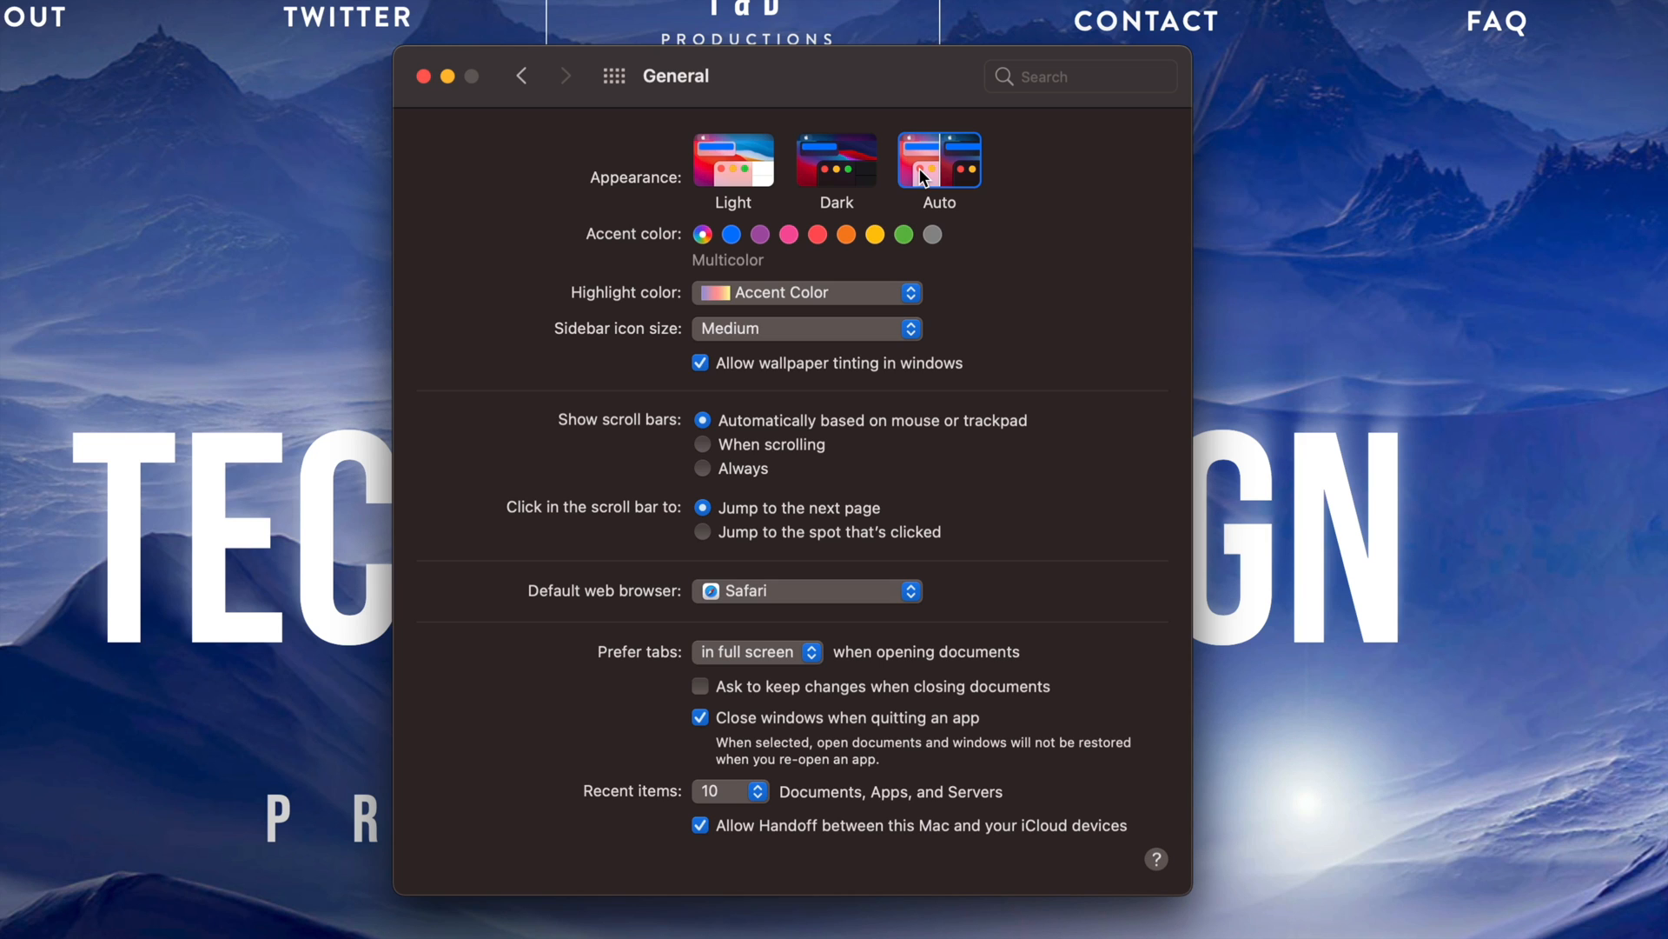
left_click(733, 163)
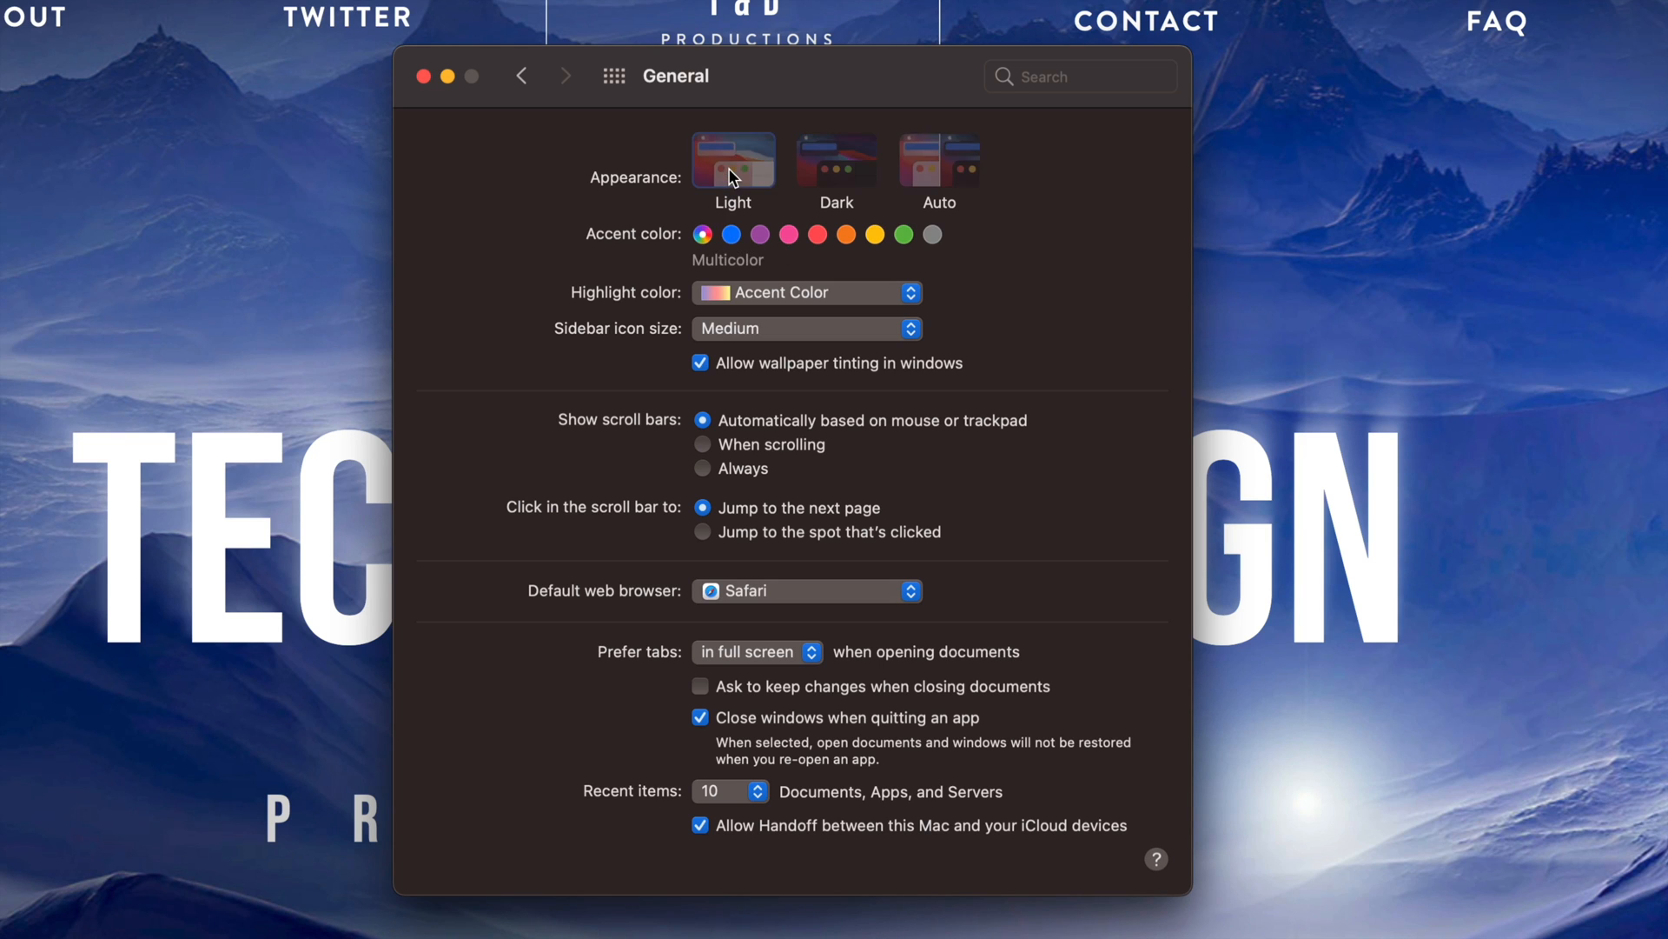
left_click(731, 158)
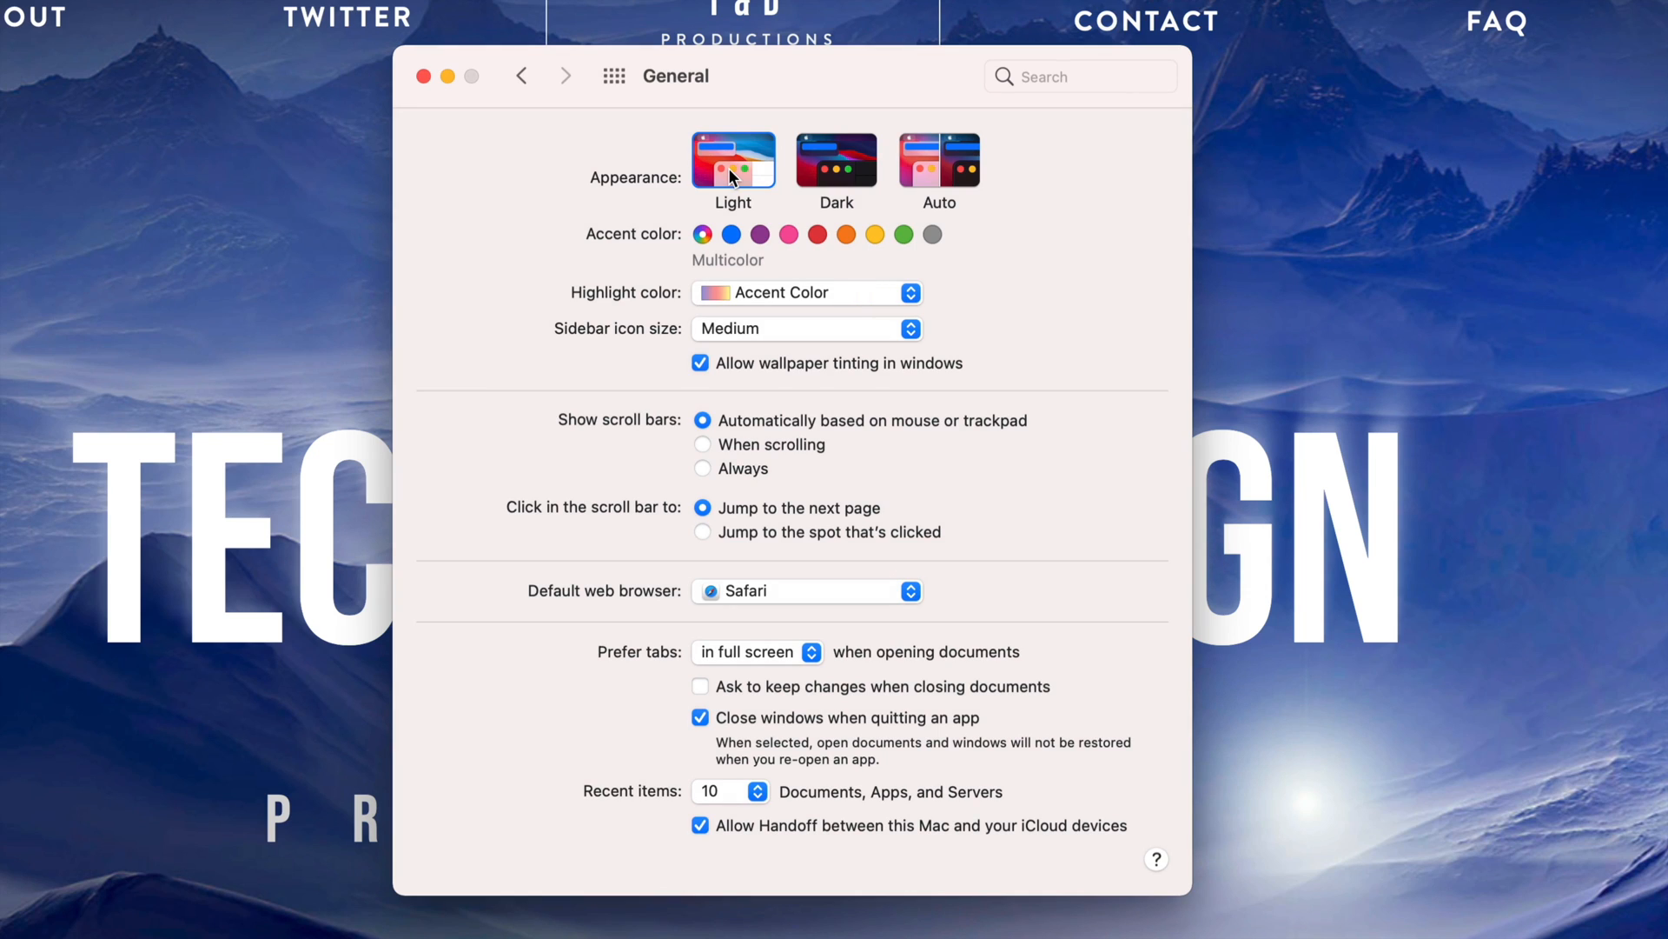
mouse_move(733, 160)
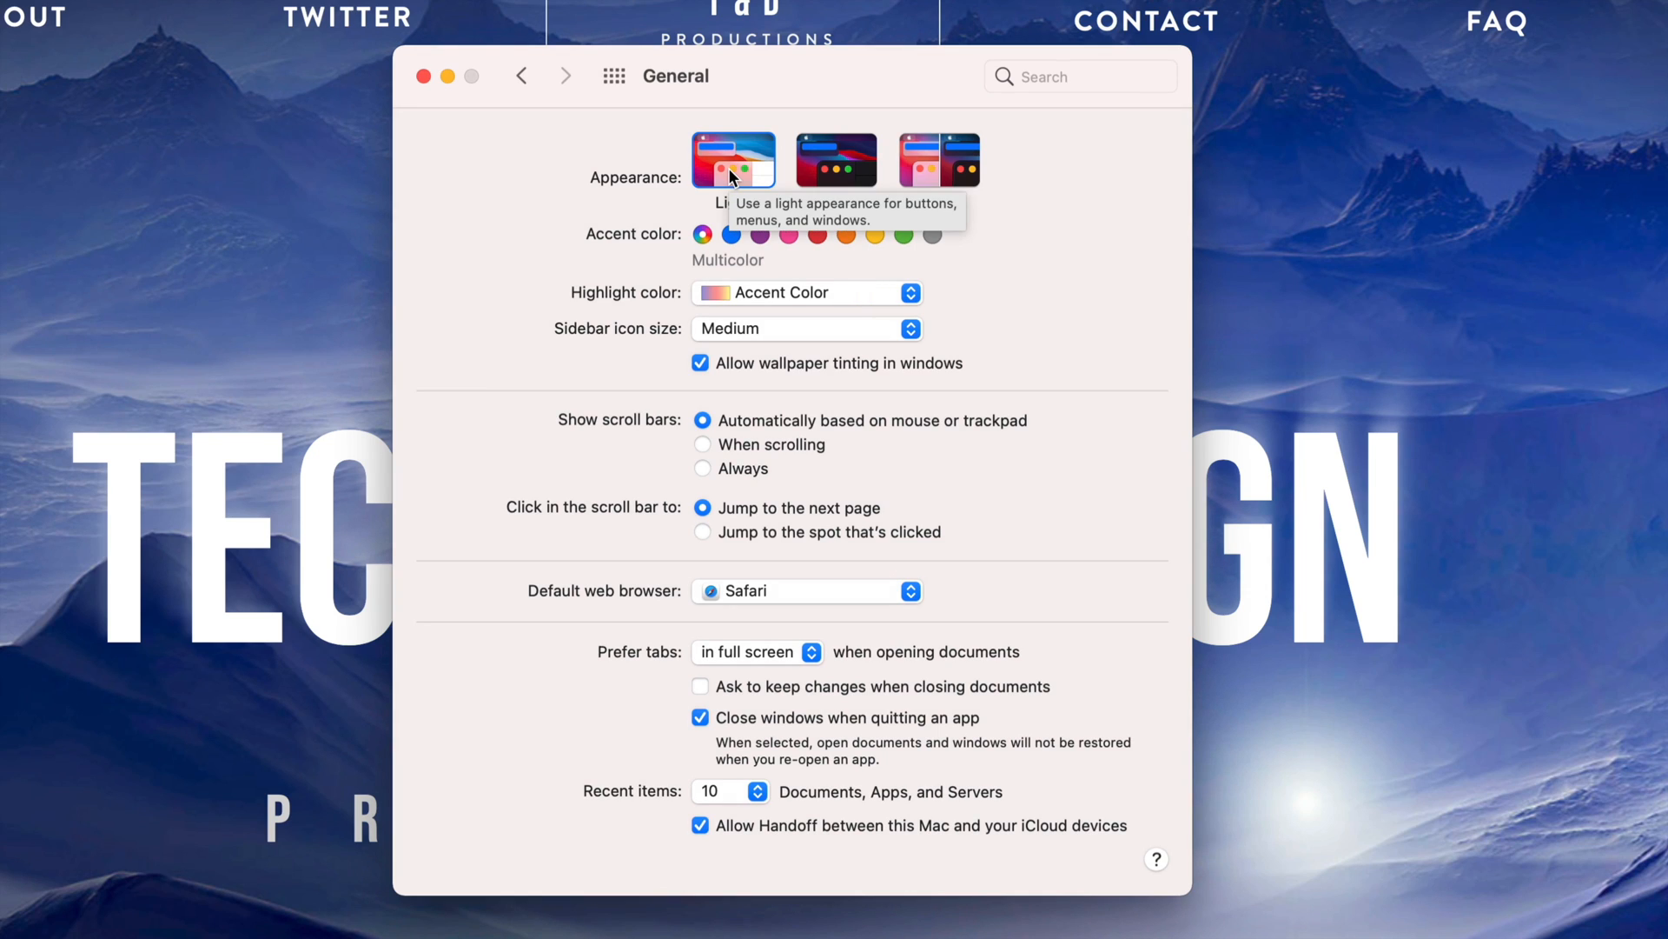
mouse_move(881, 172)
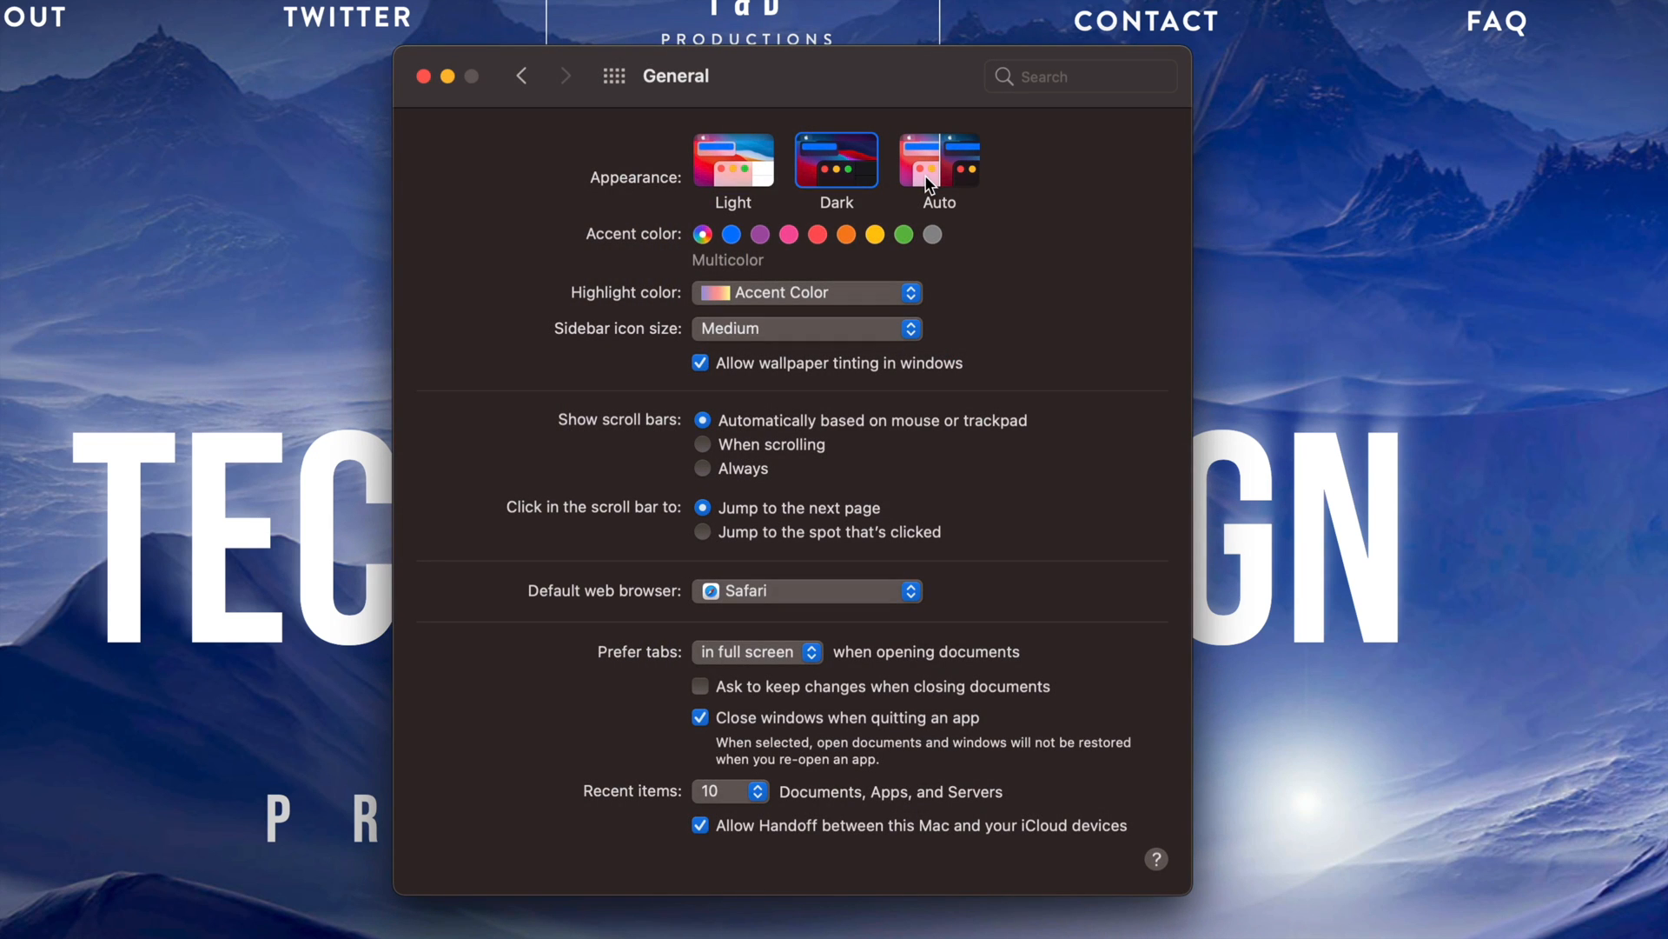
mouse_move(938, 165)
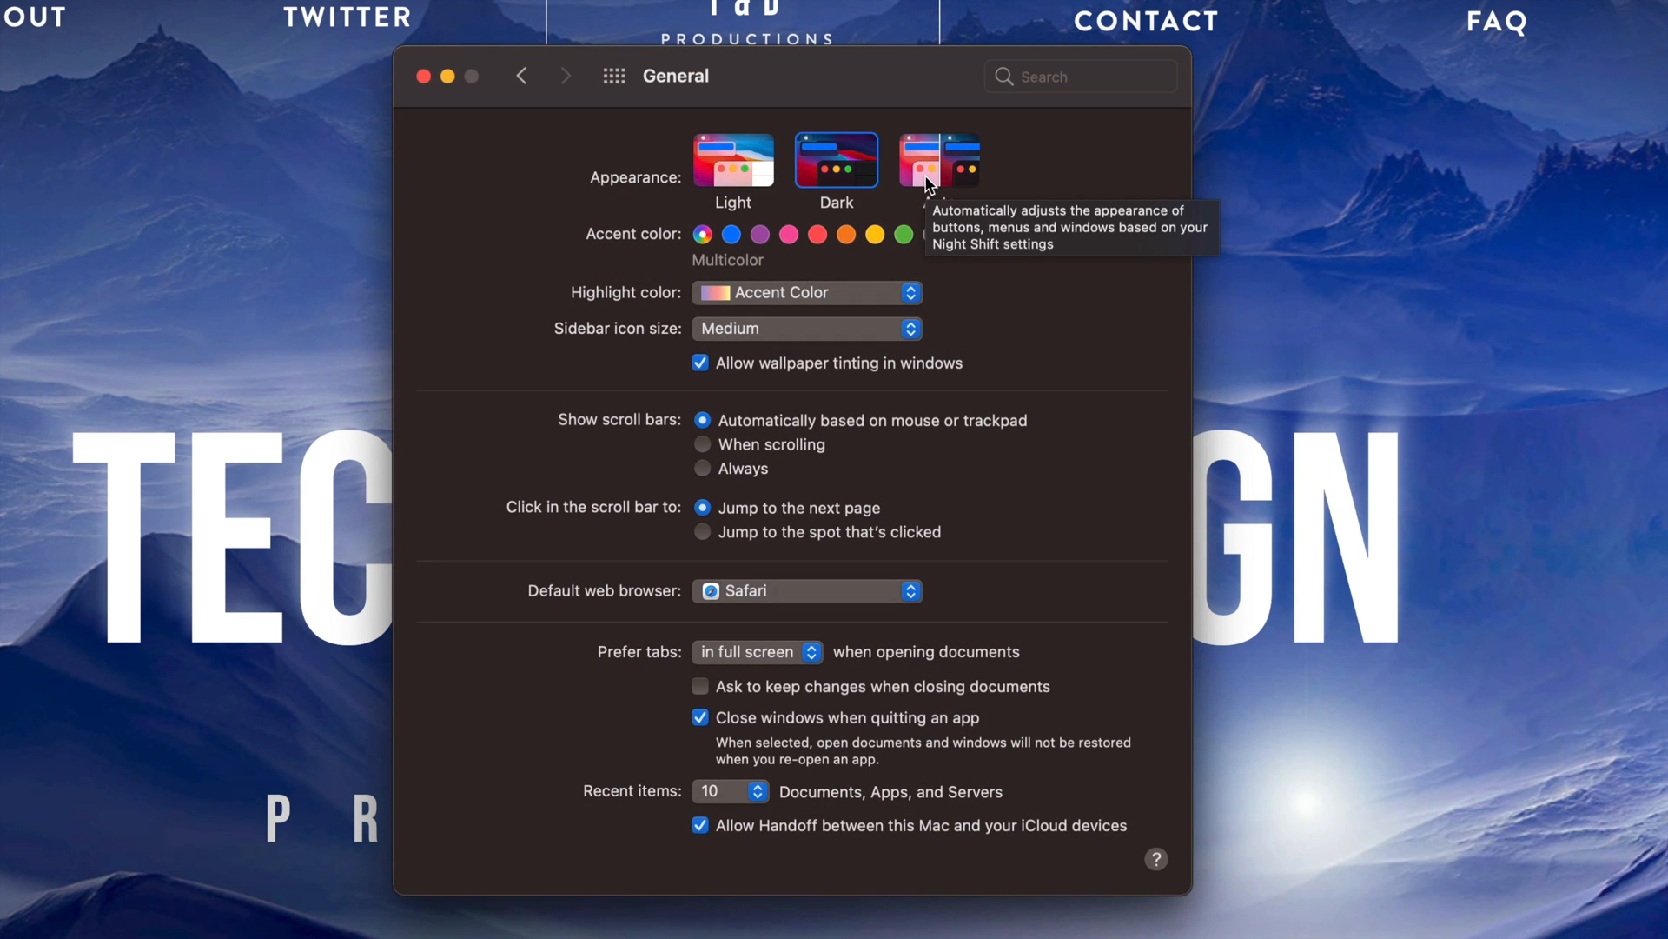
mouse_move(979, 266)
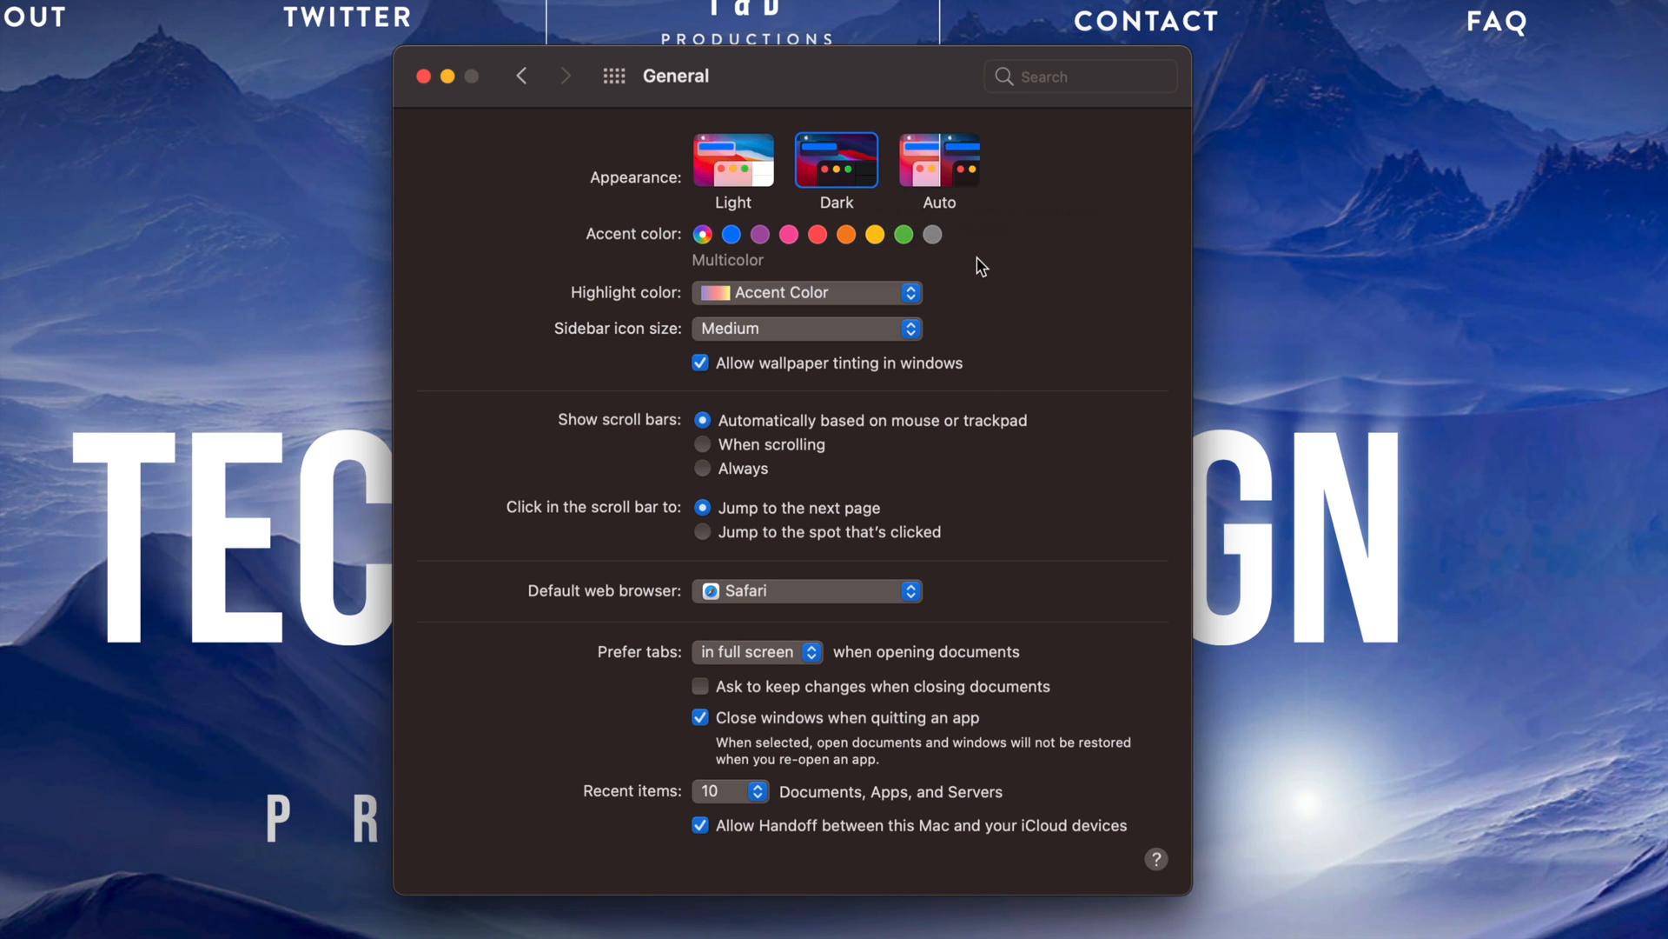
left_click(733, 161)
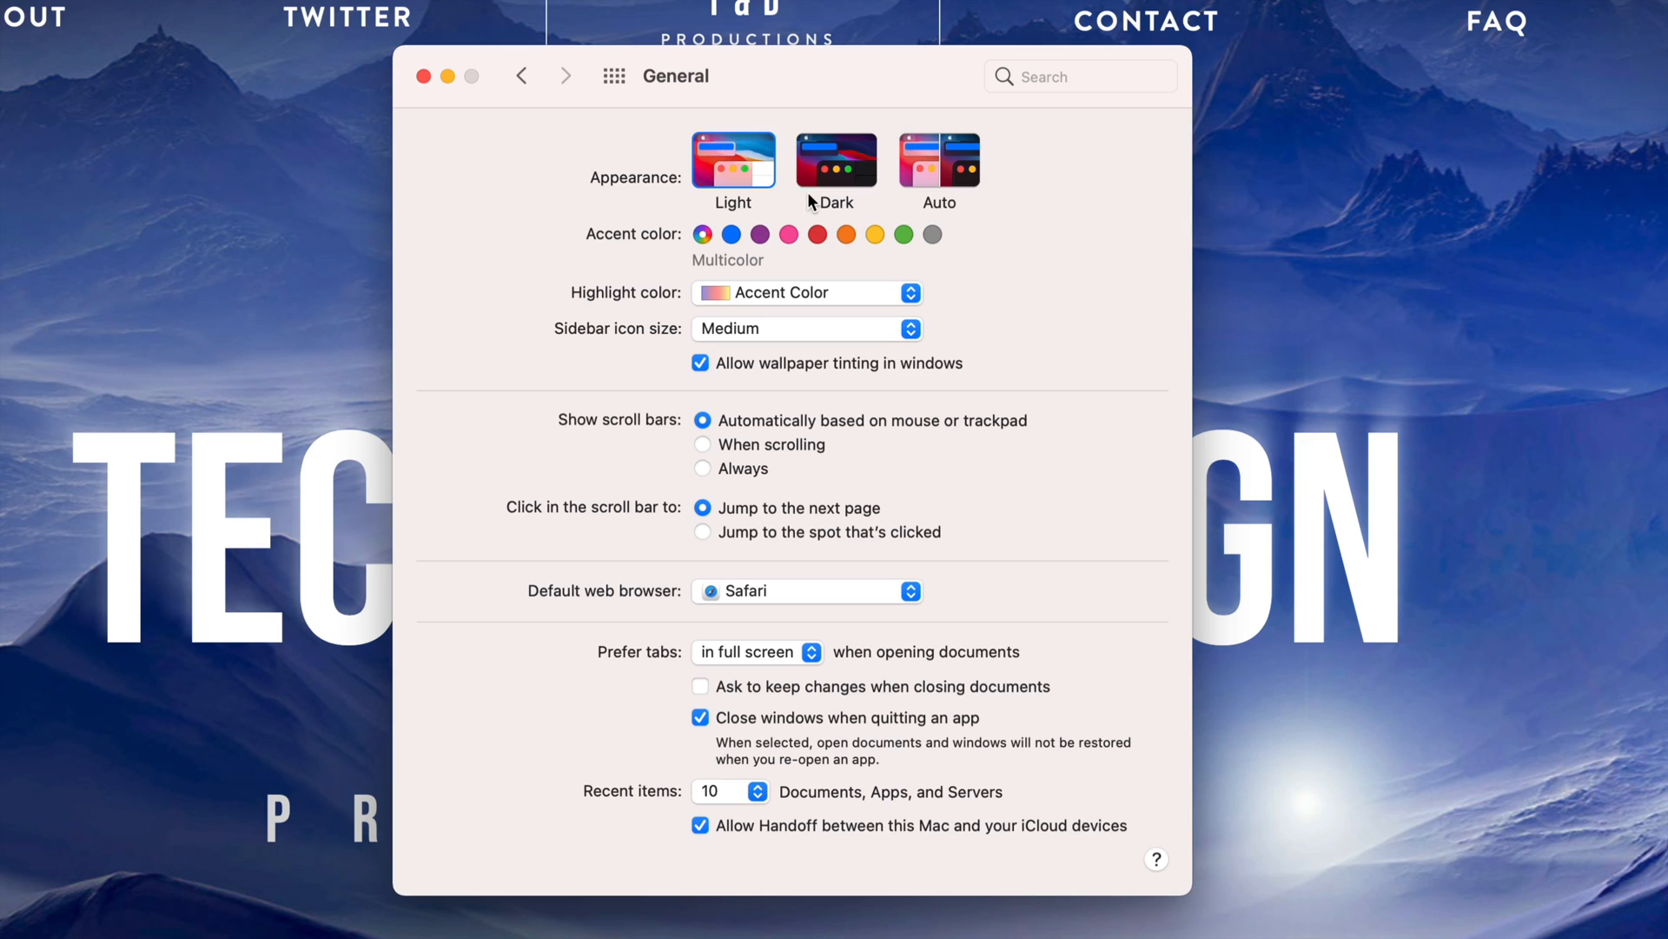
mouse_move(773, 186)
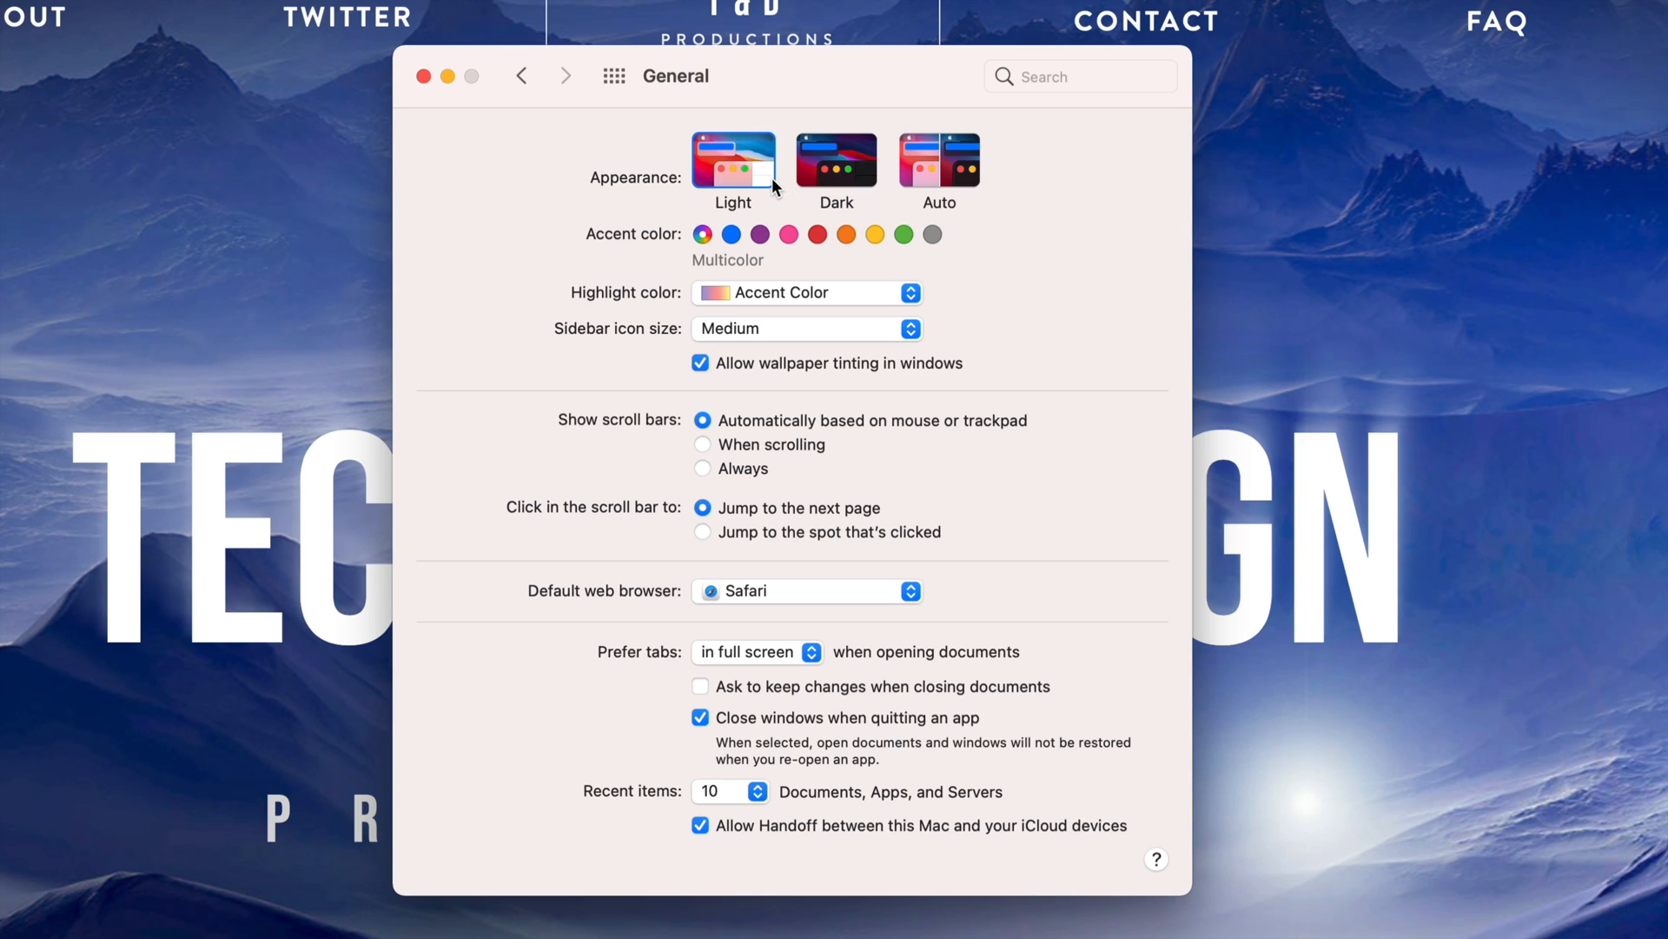
mouse_move(733, 161)
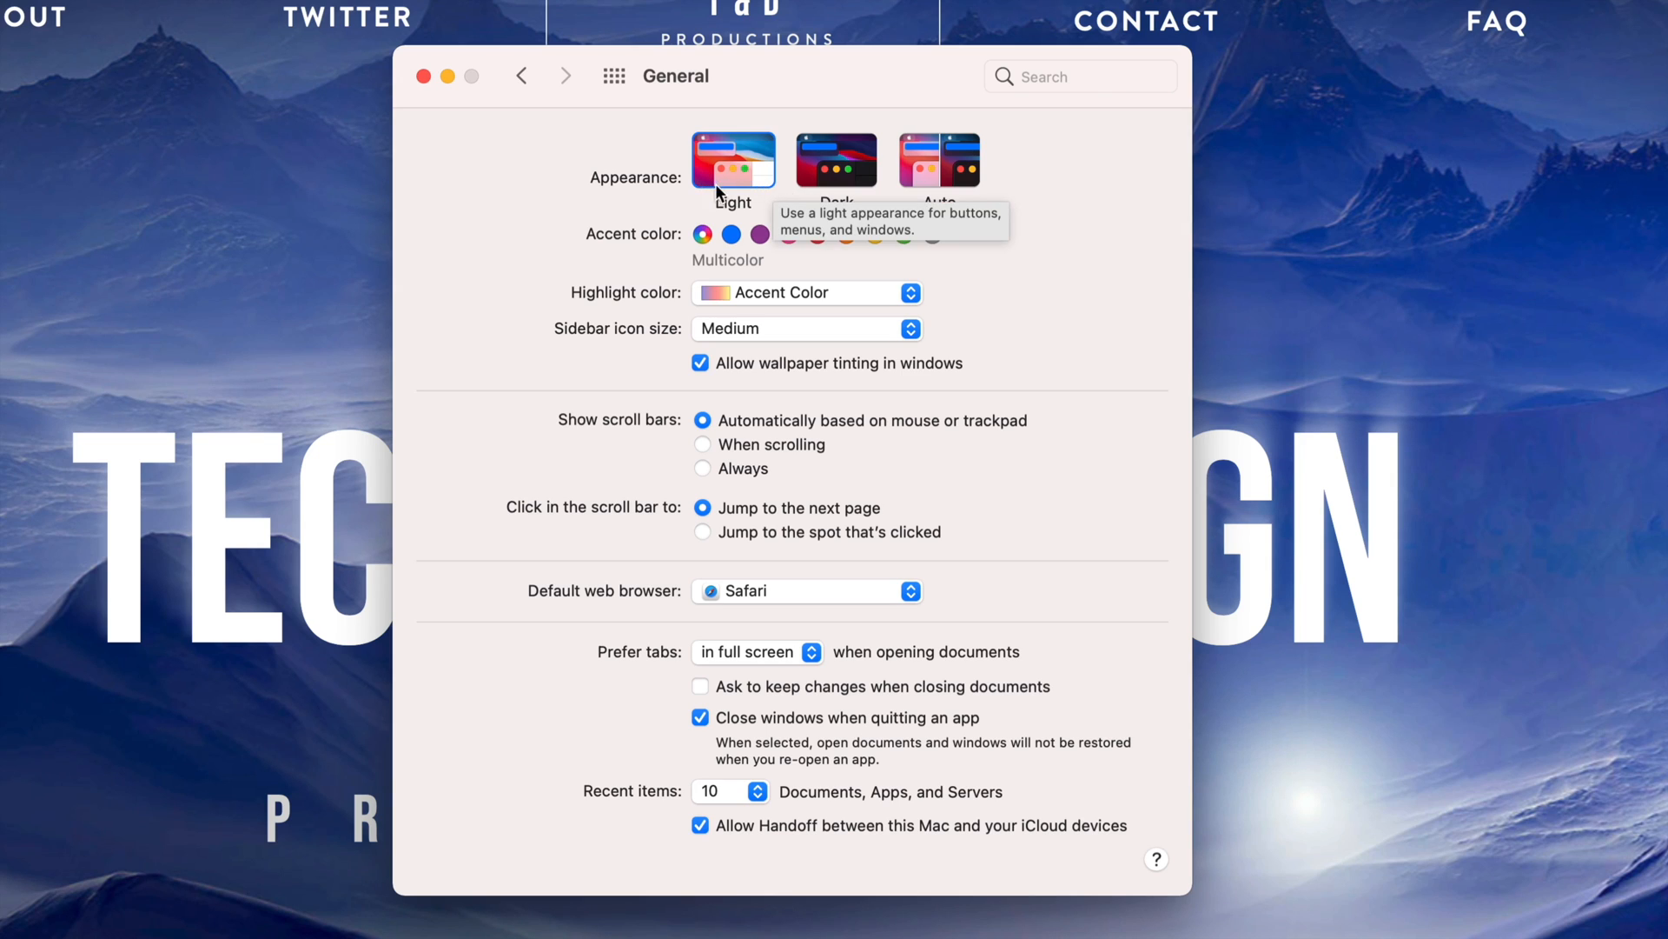
mouse_move(879, 550)
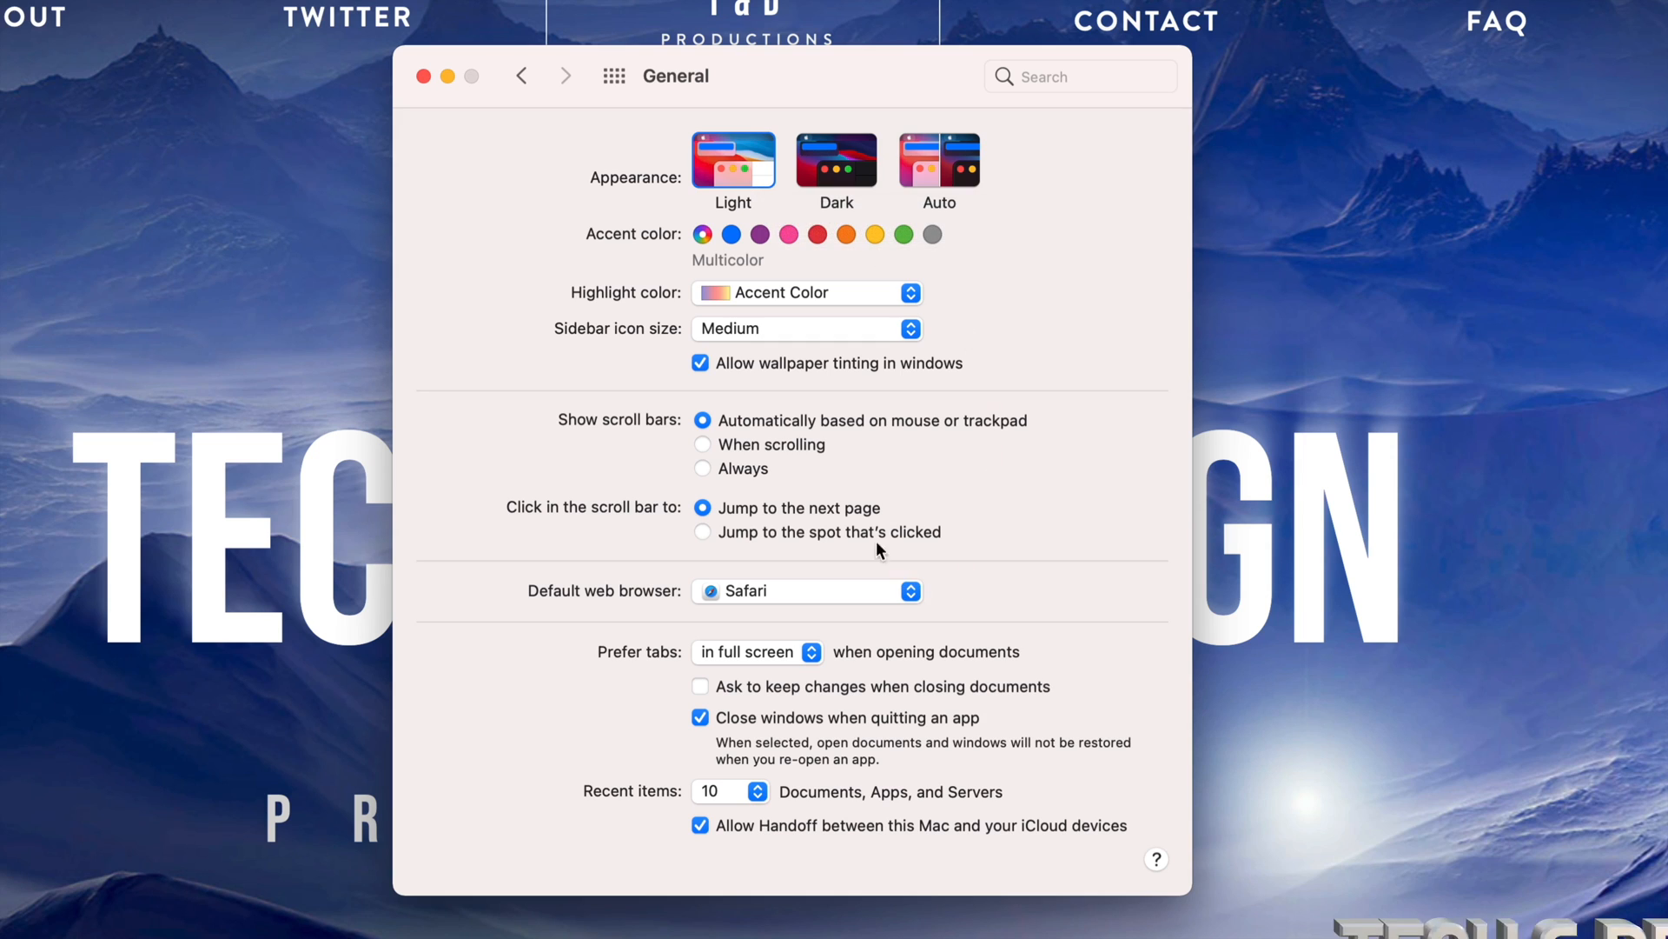
mouse_move(1027, 587)
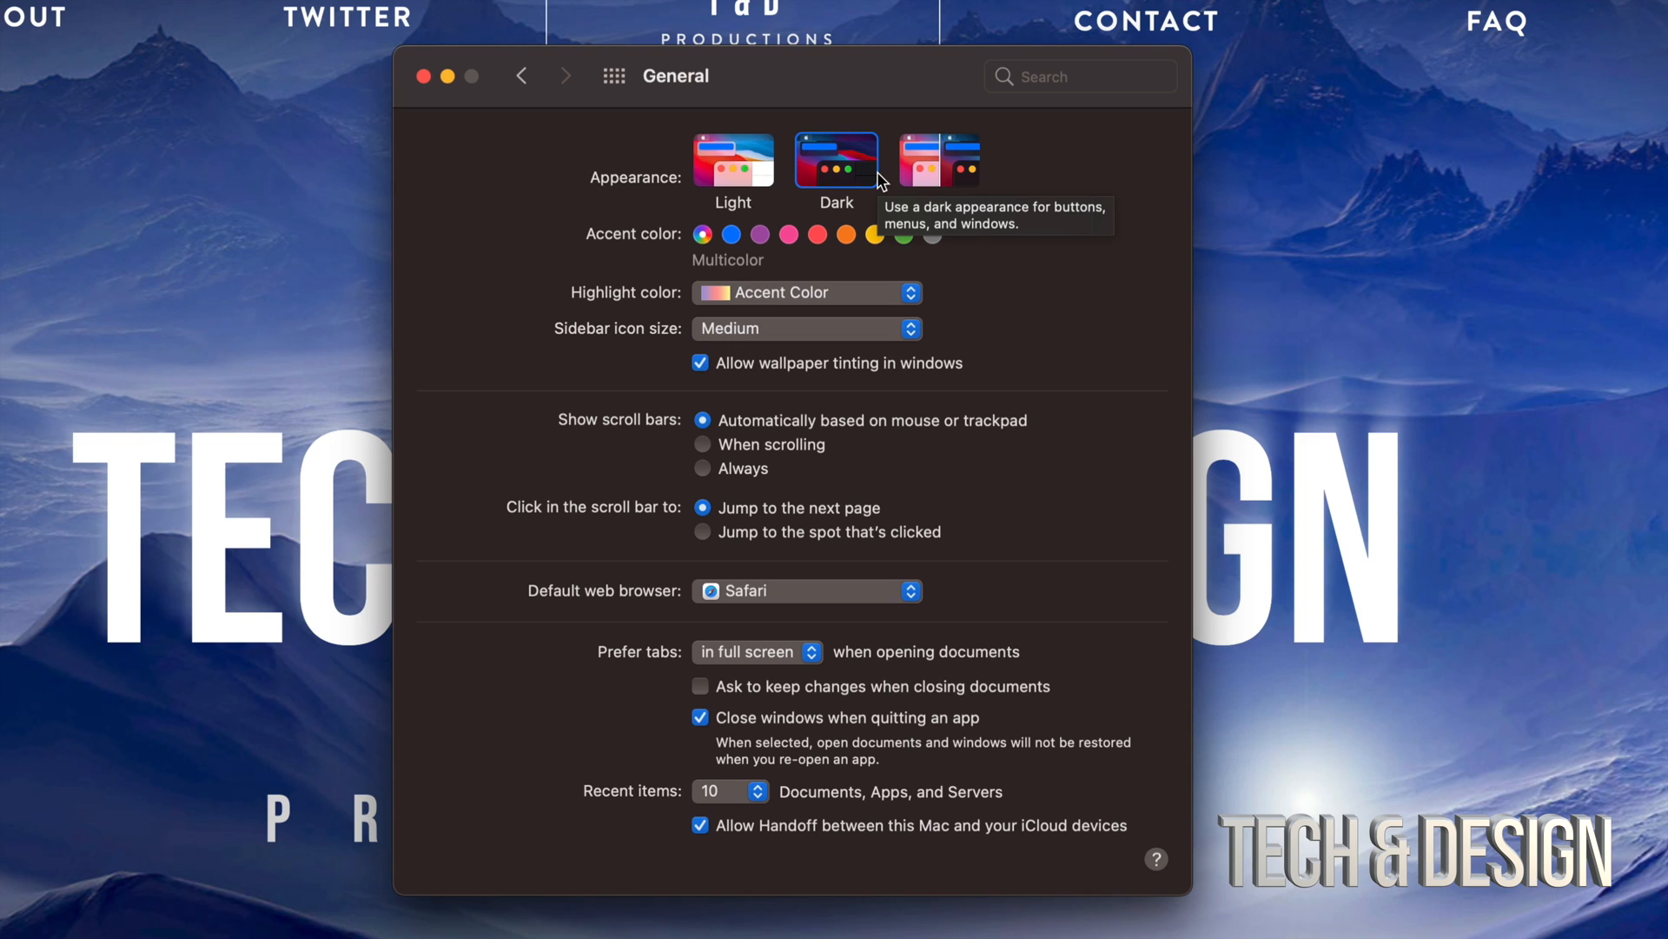
left_click(614, 75)
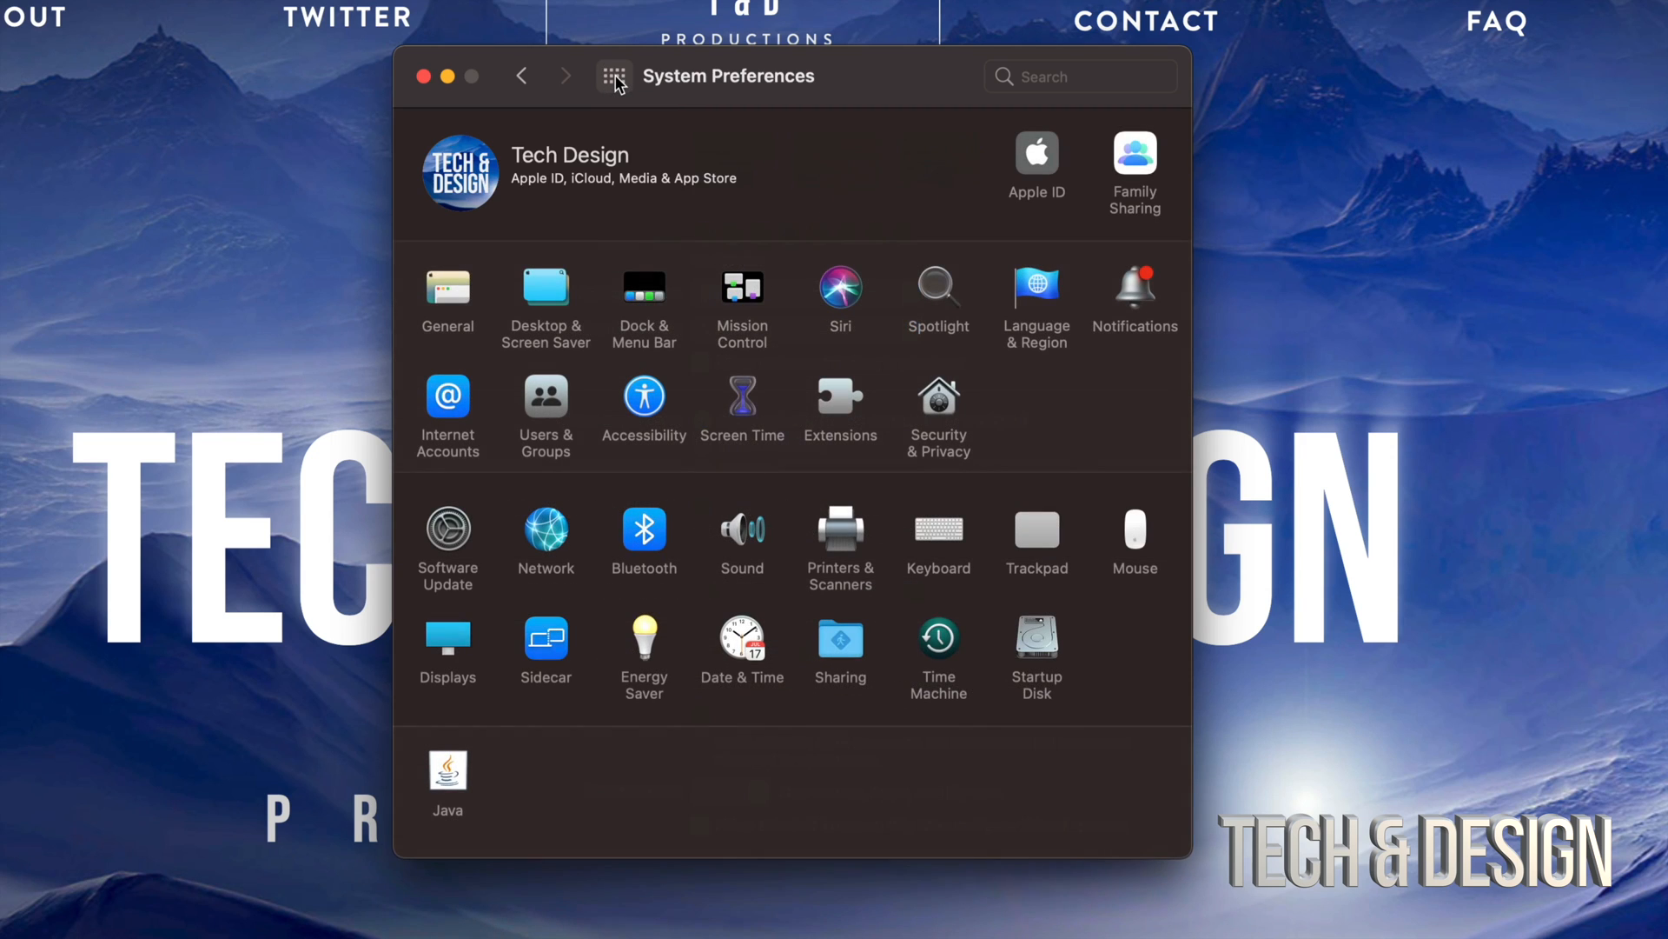
mouse_move(755, 238)
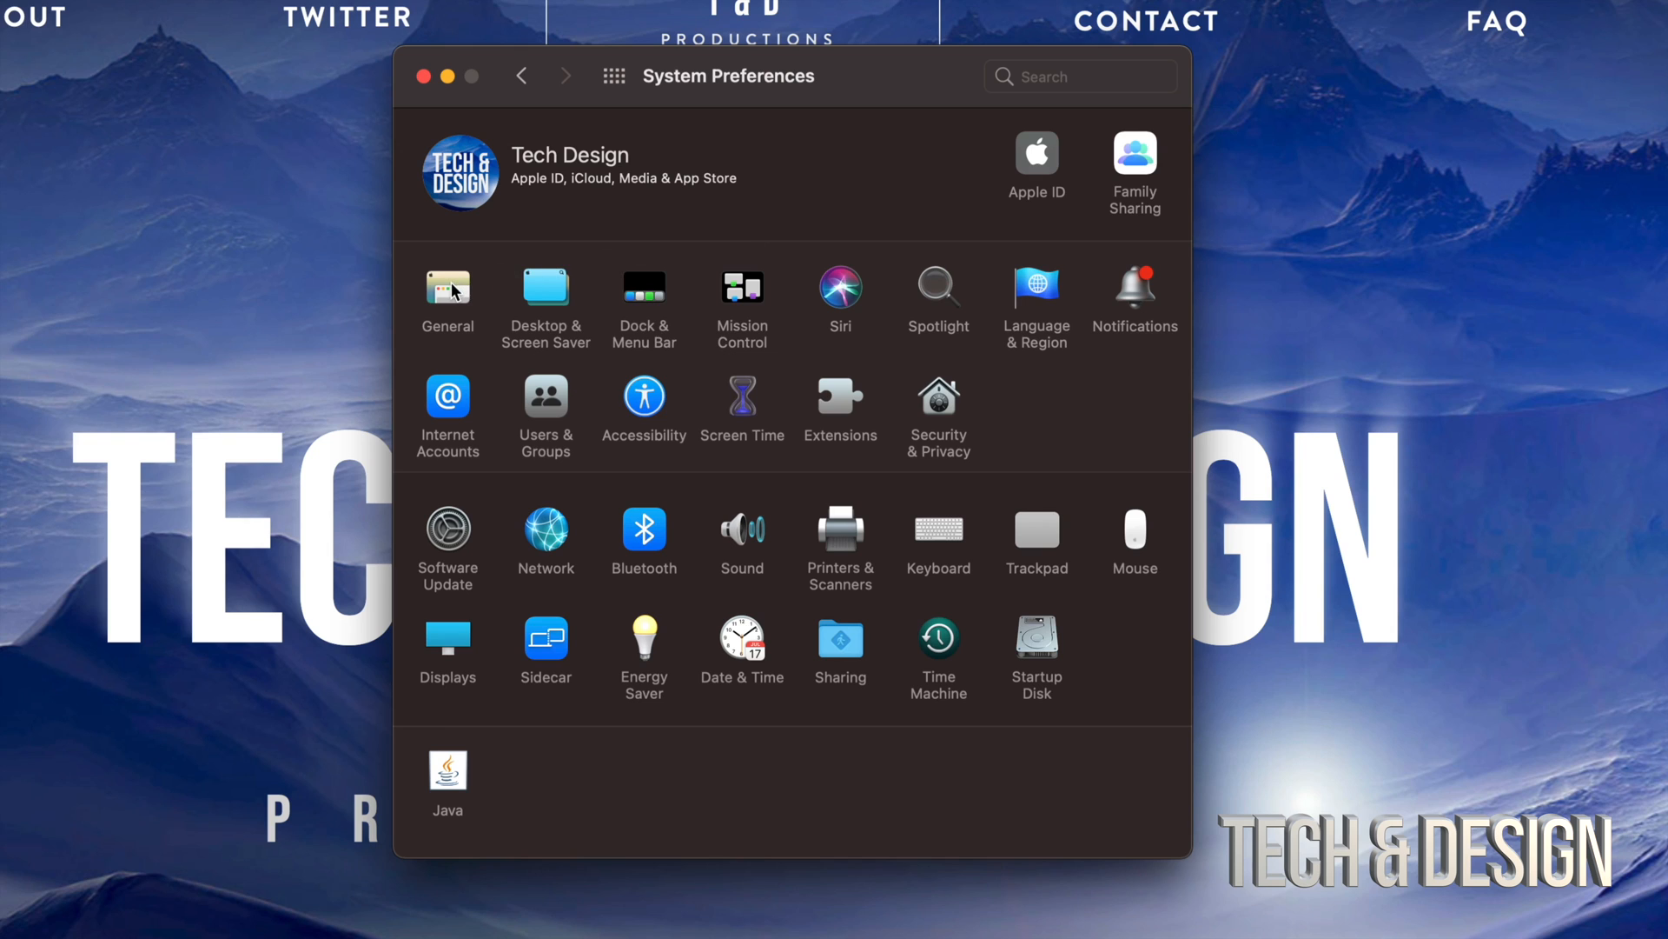
Step: In General, cycle the appearance through Light, Dark and Auto, then close System Preferences
left_click(447, 288)
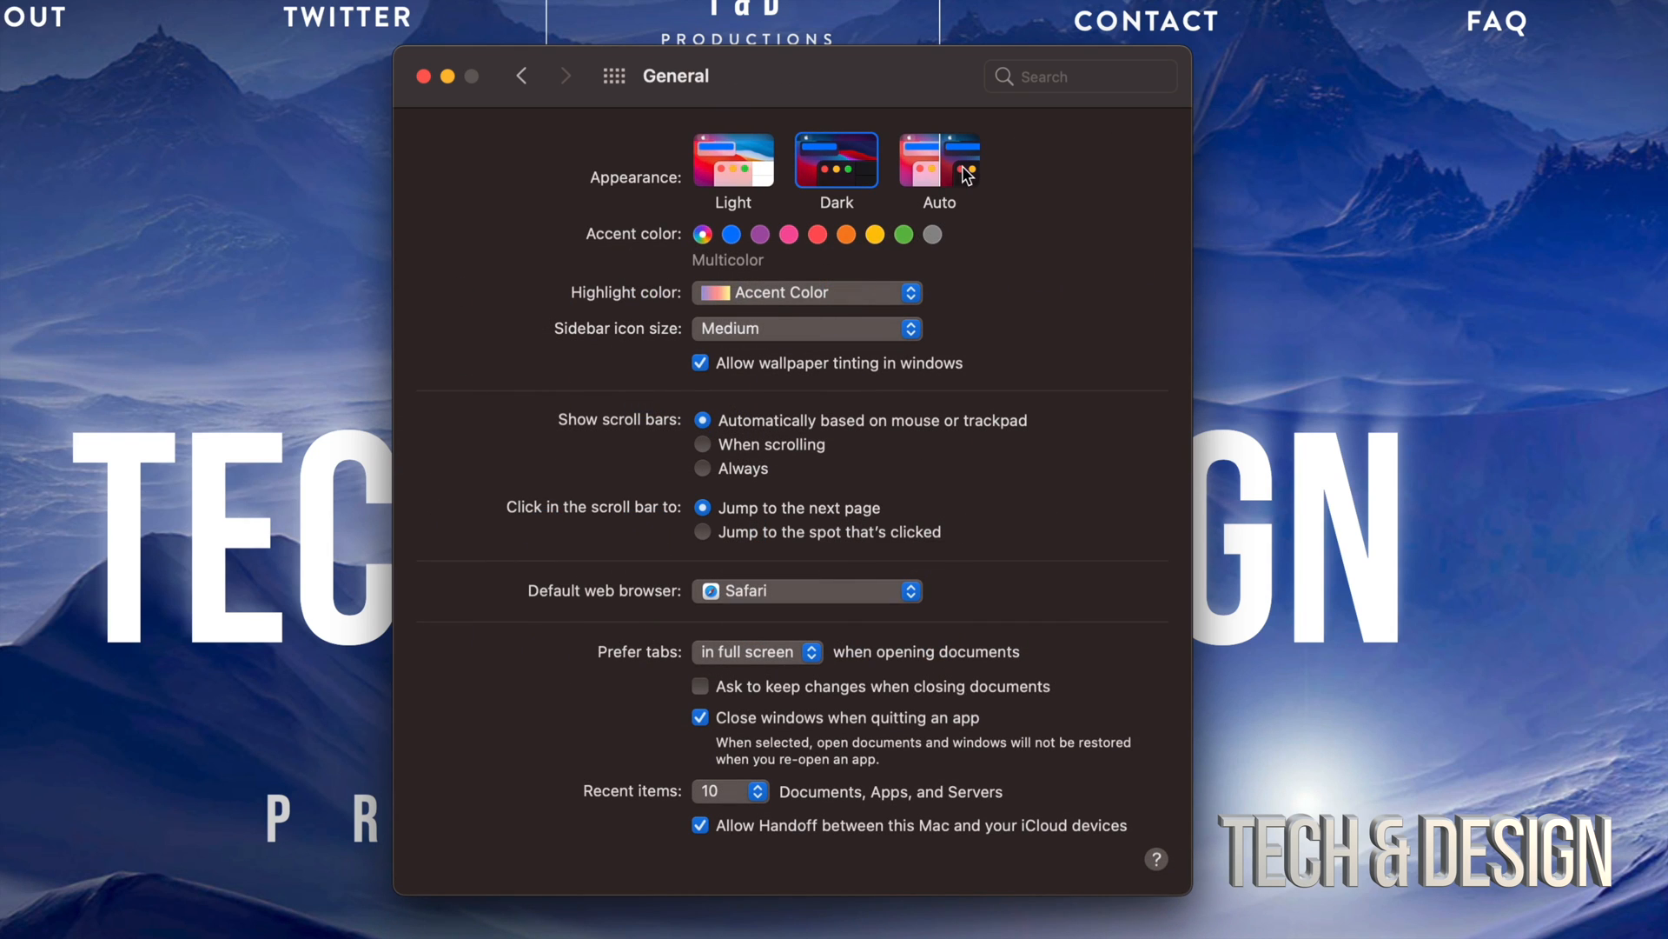
mouse_move(938, 165)
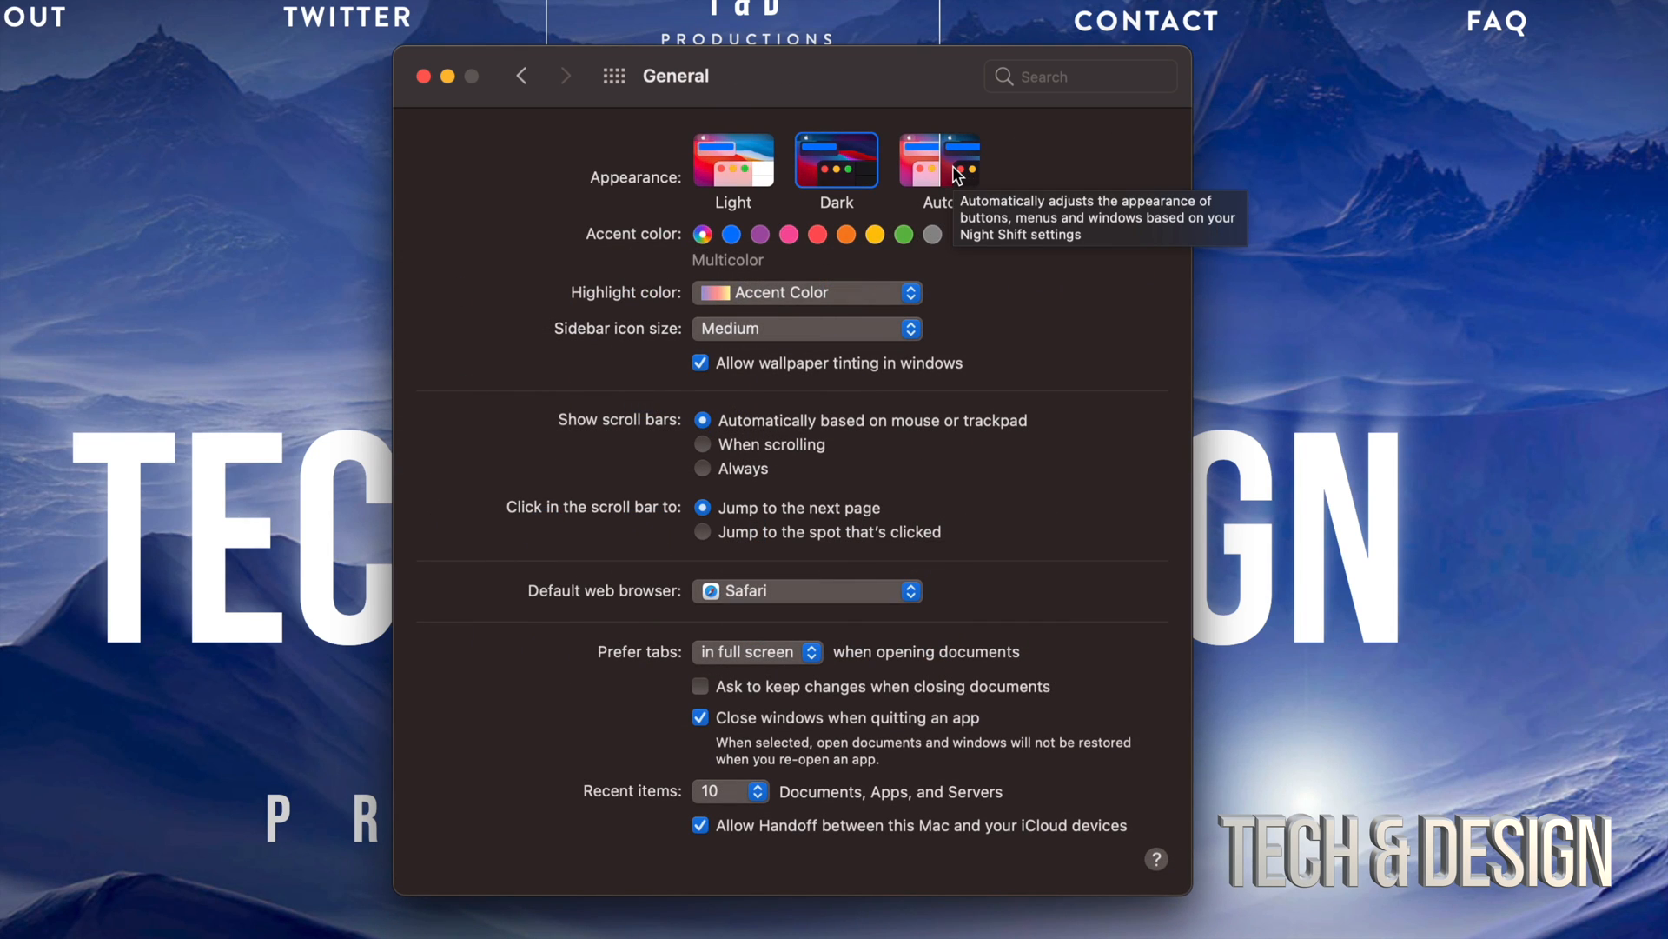
left_click(734, 161)
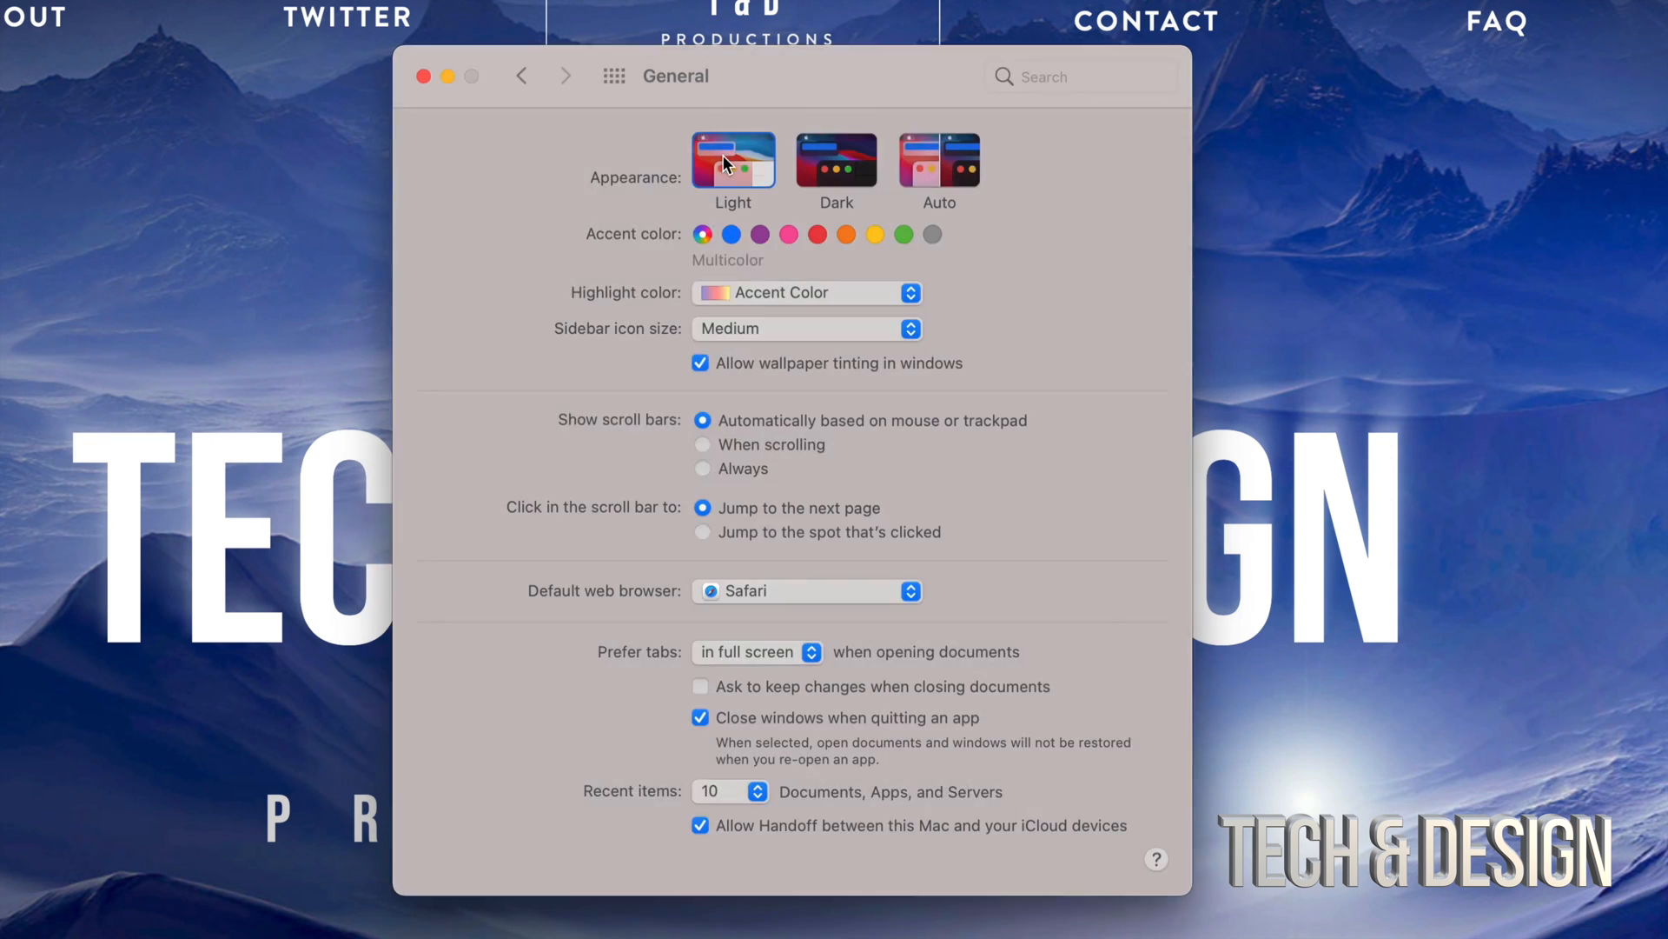
left_click(836, 161)
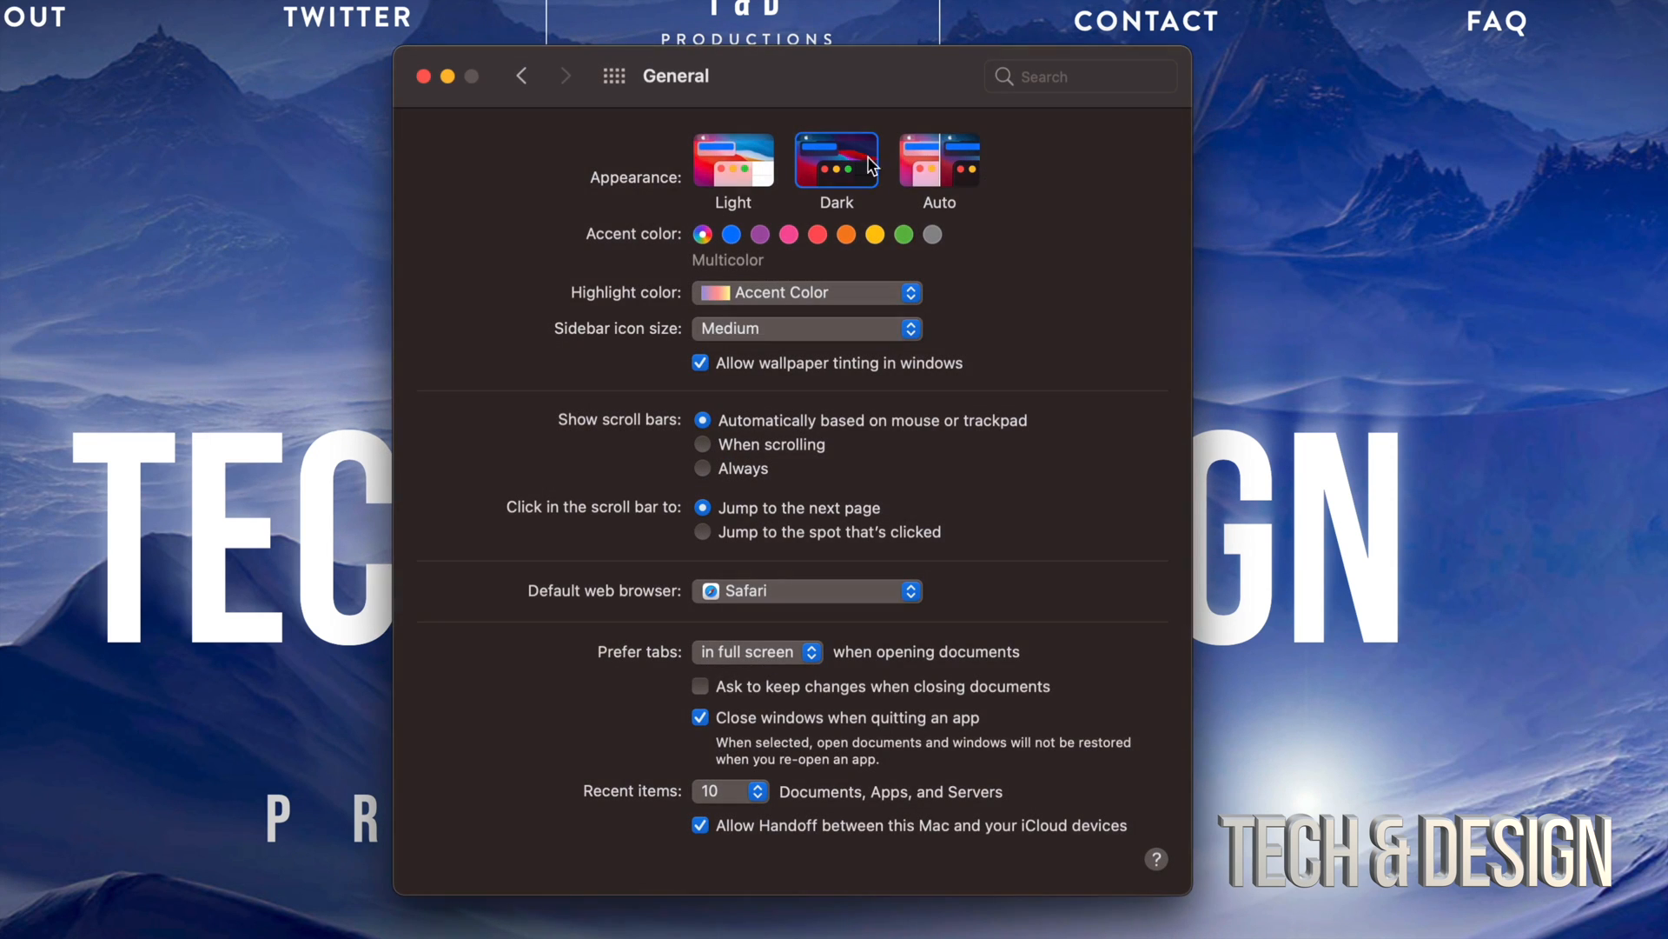
left_click(938, 162)
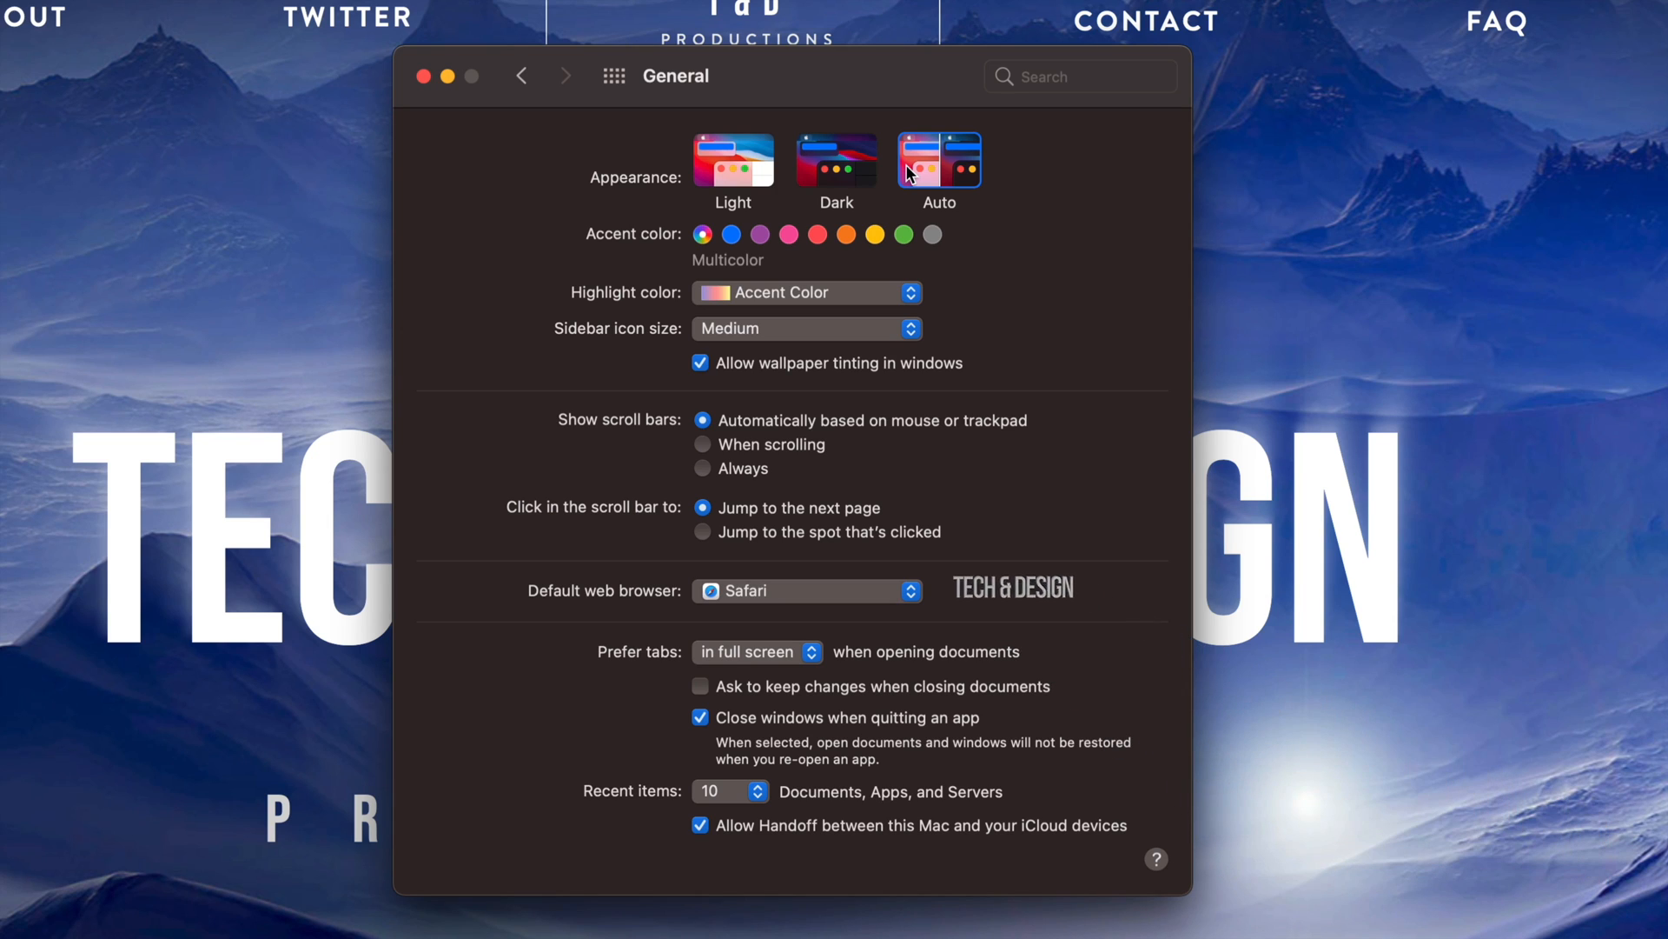
mouse_move(471, 89)
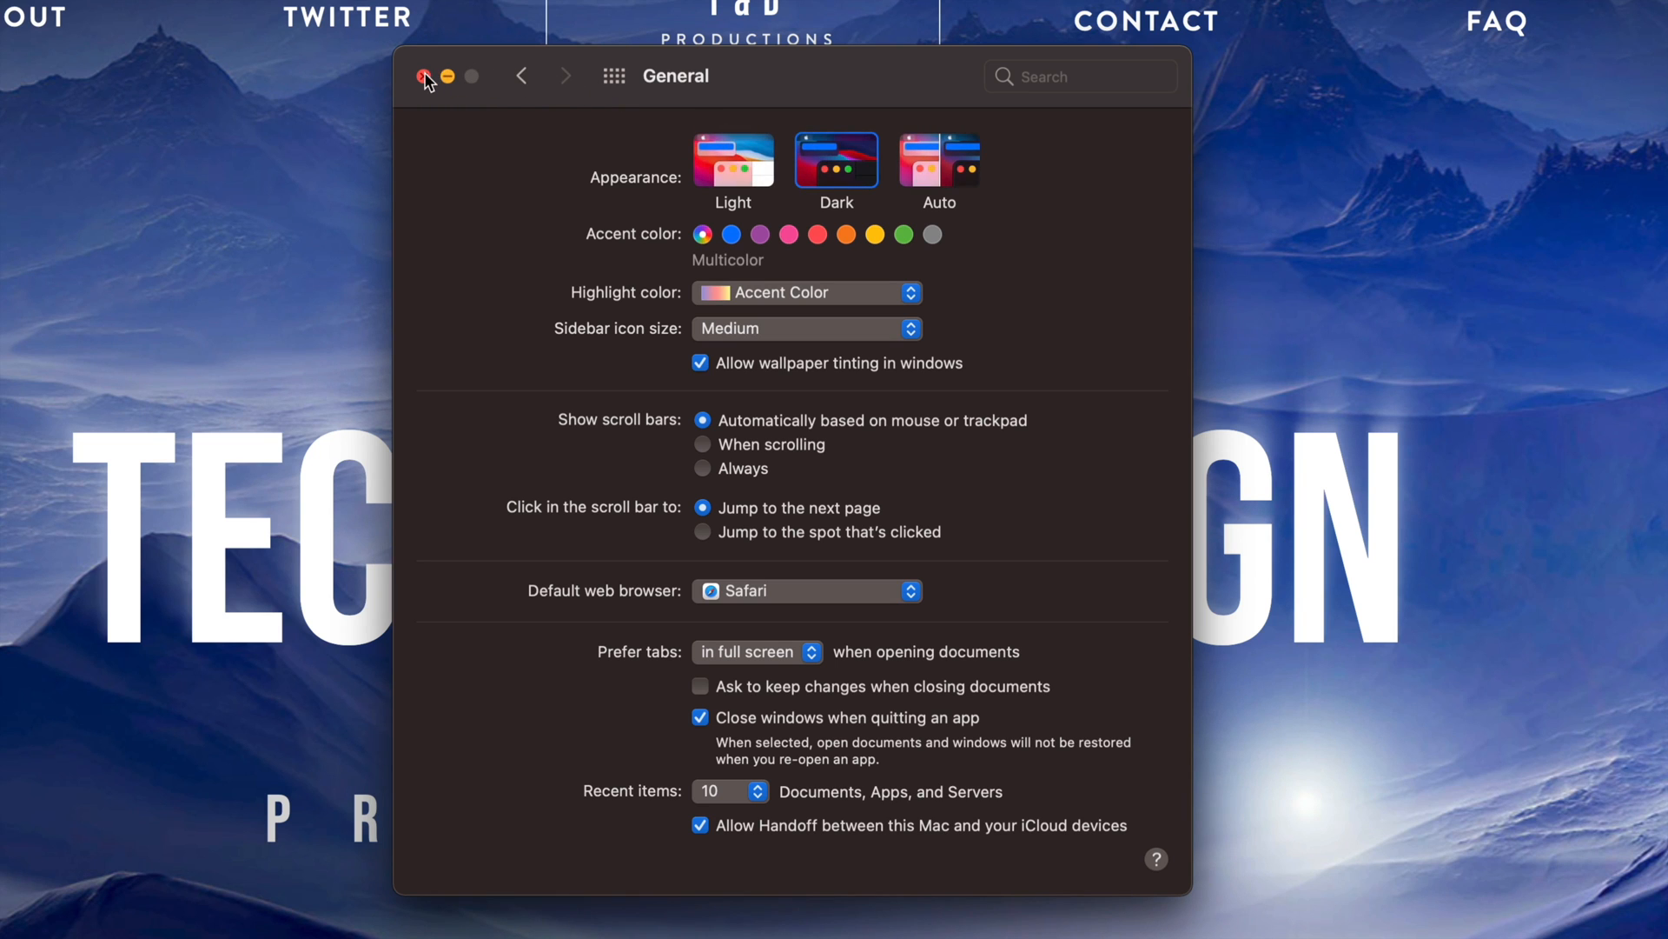
left_click(425, 75)
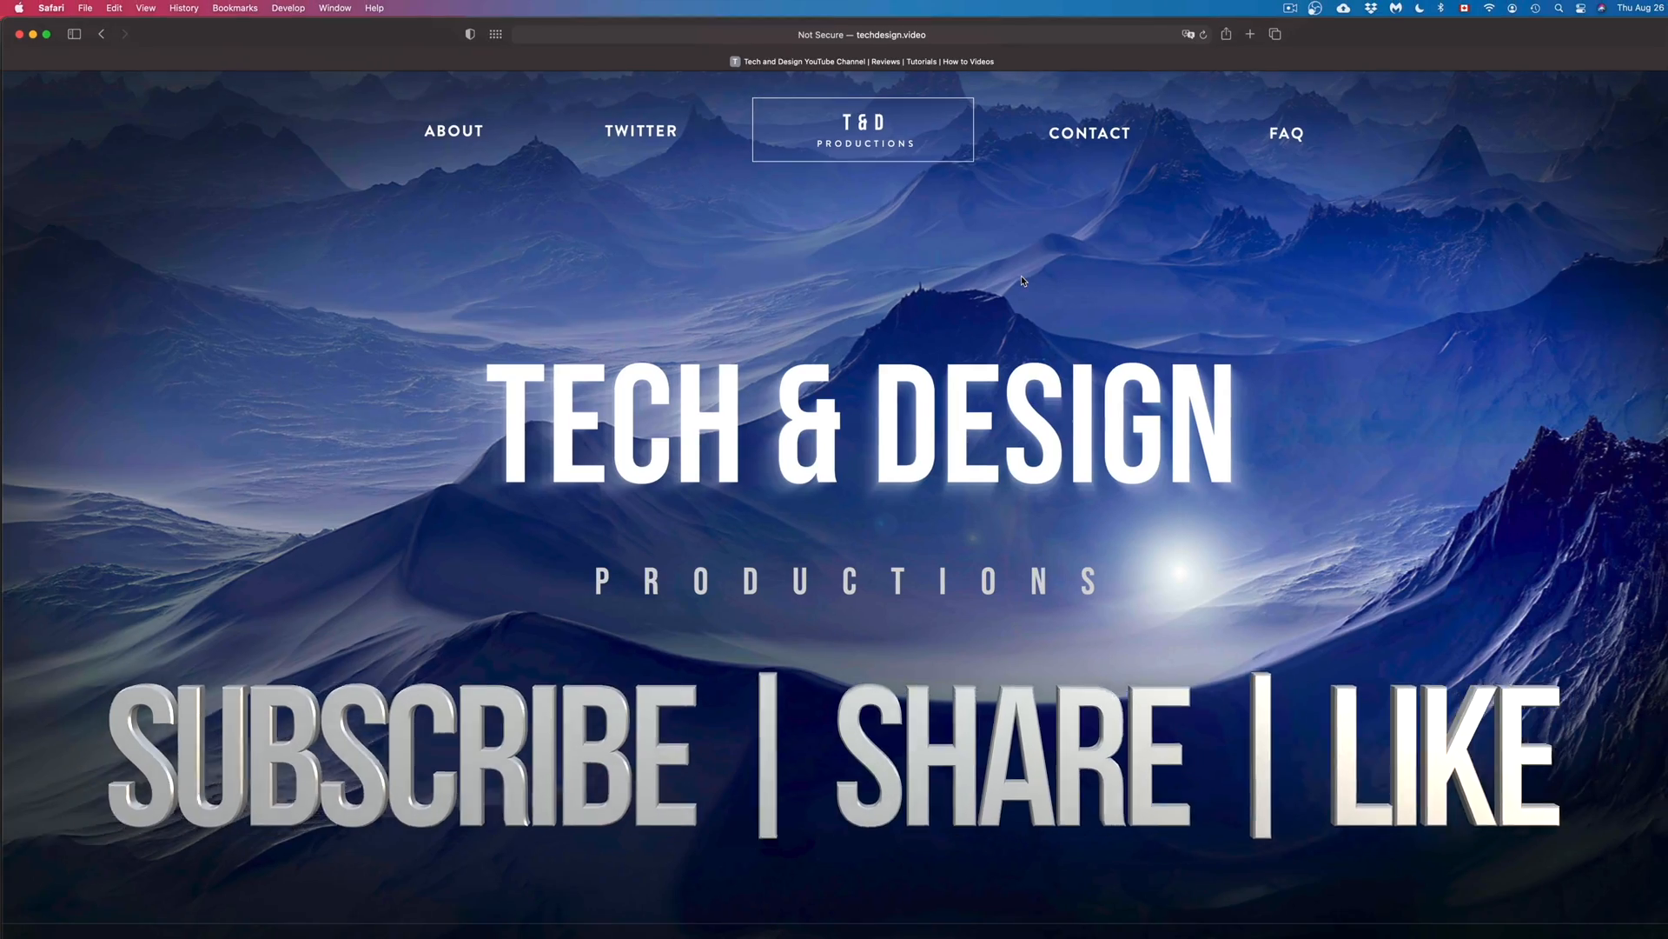